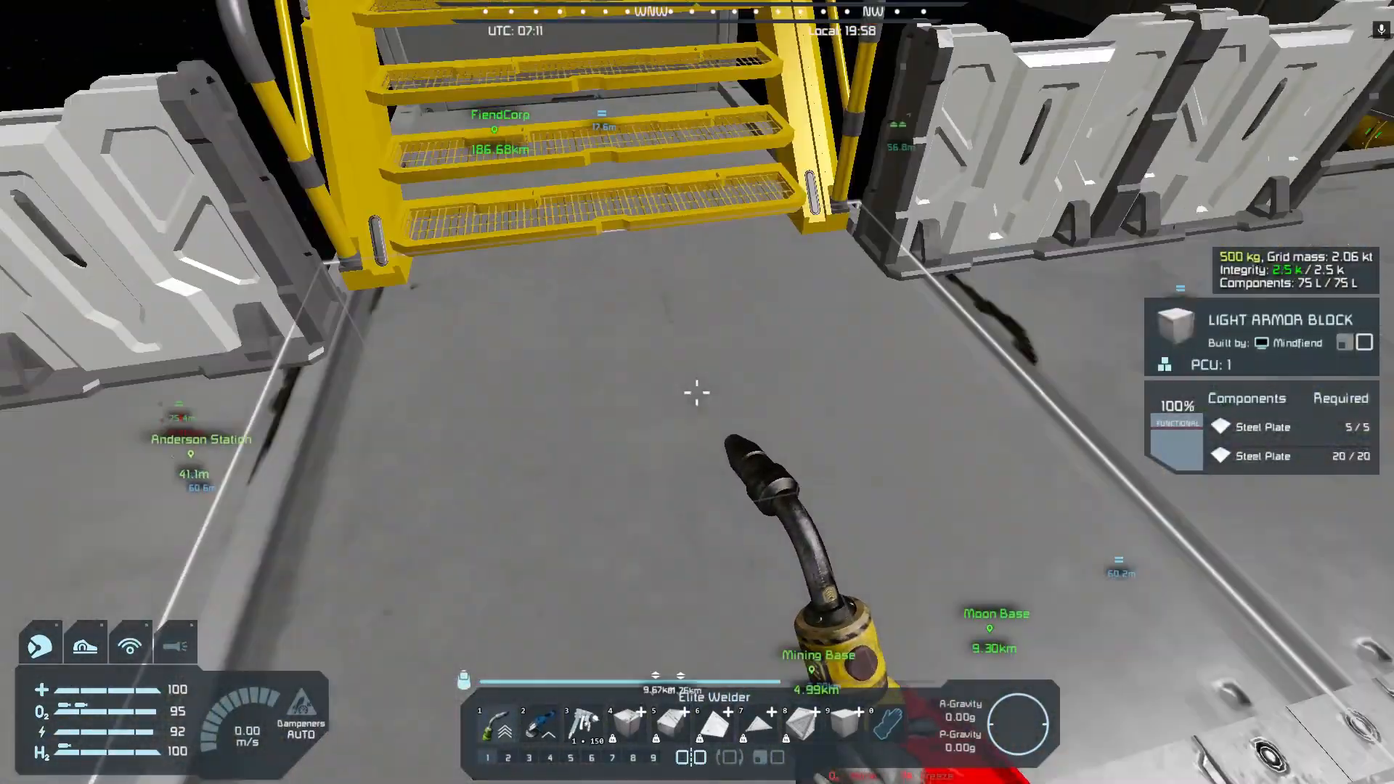
mouse_move(697, 392)
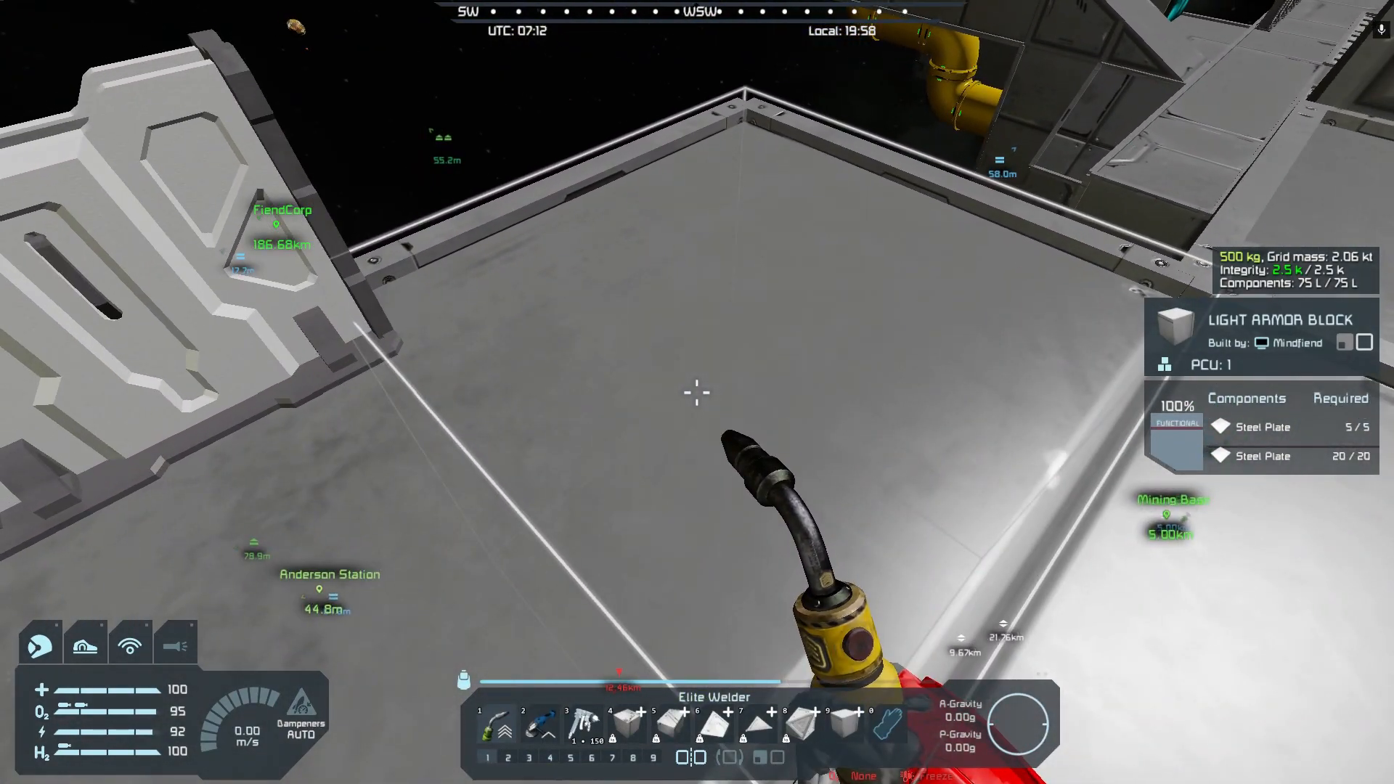
mouse_move(697, 392)
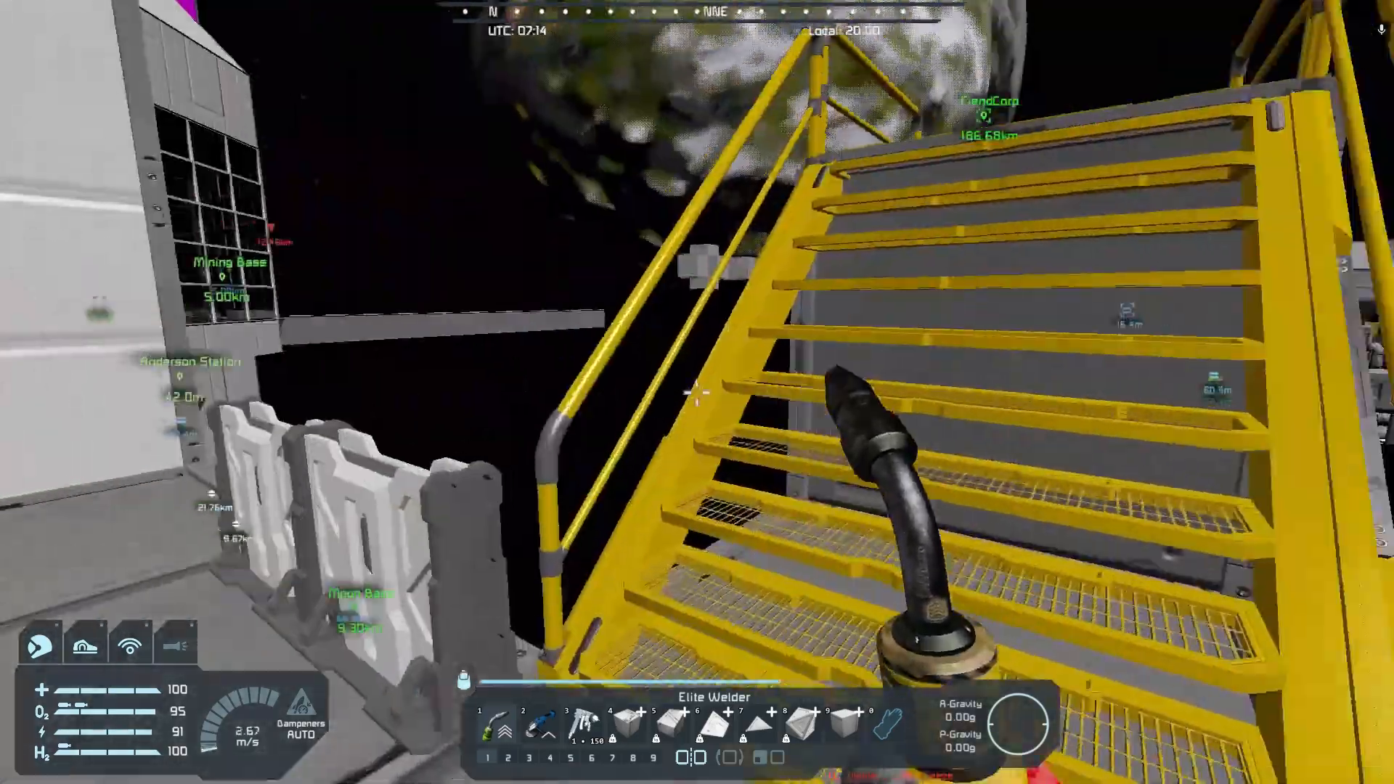
mouse_move(697, 383)
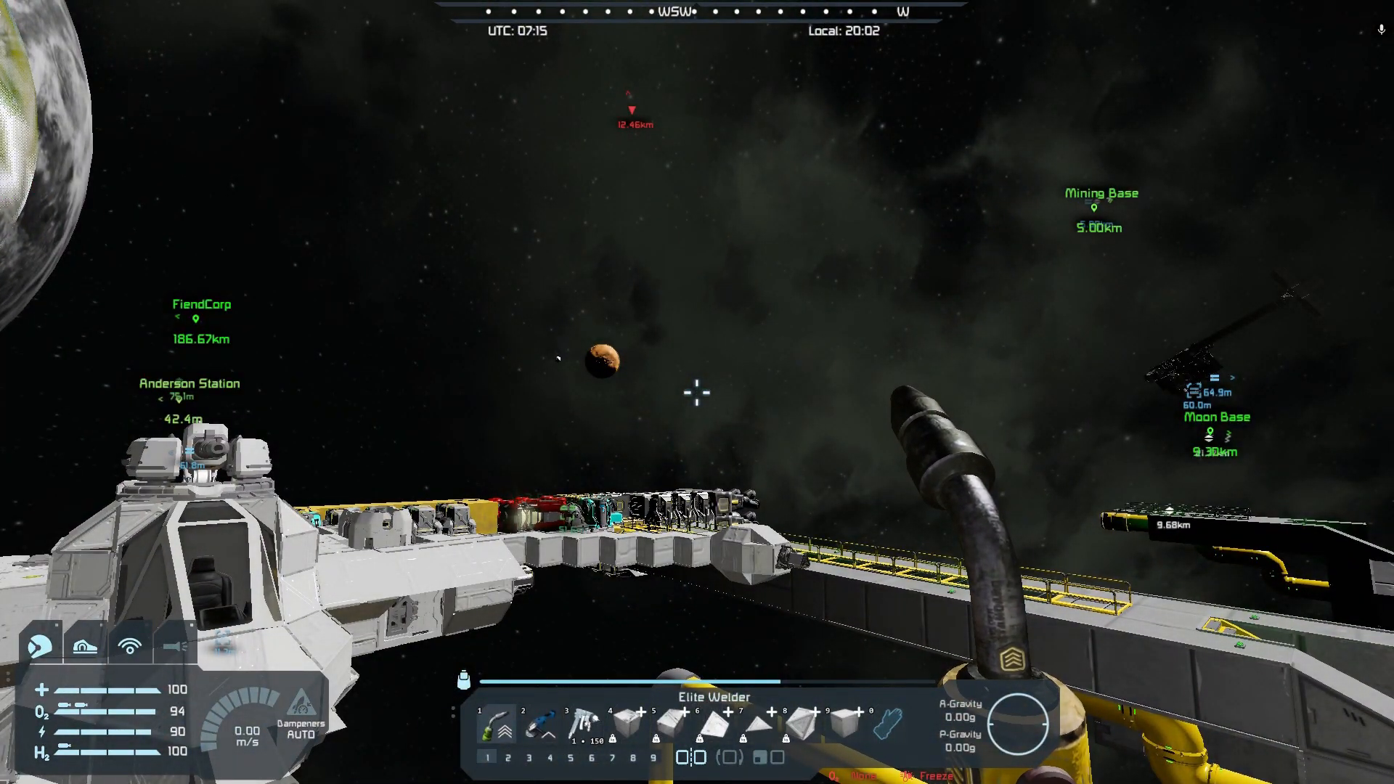
- Open chat and close the Rich HUD mod settings terminal window
key("Enter")
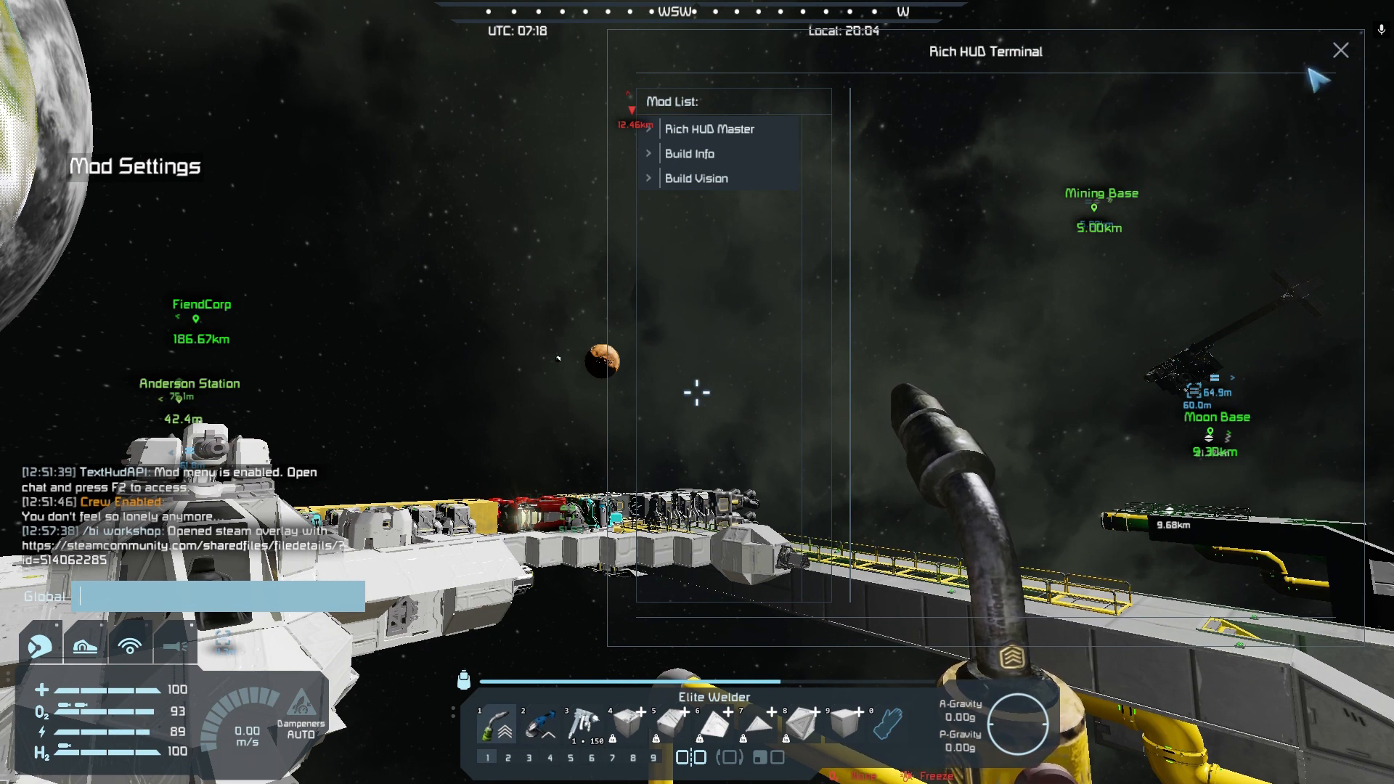
left_click(1339, 50)
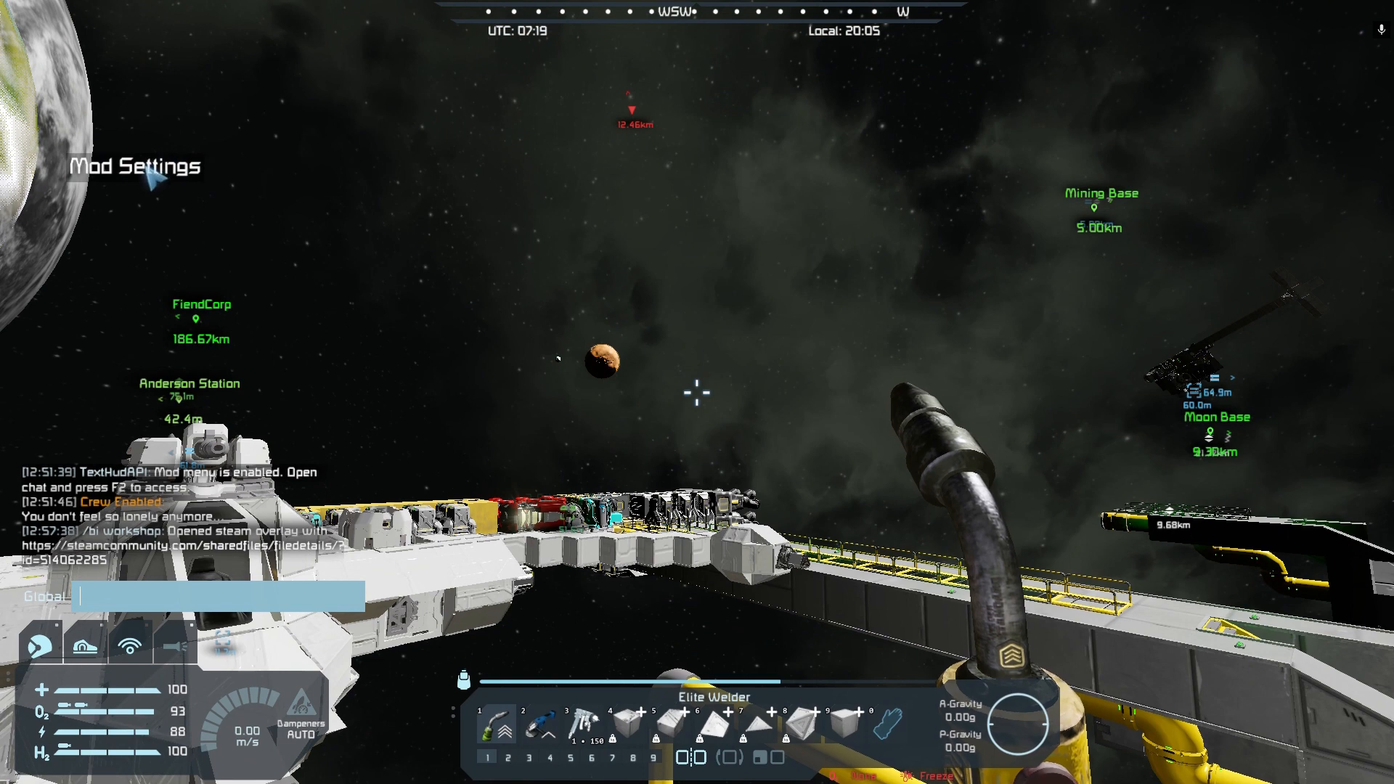
- In Mod Settings, cycle Build Info's text box Show Mode to HudHints
left_click(133, 166)
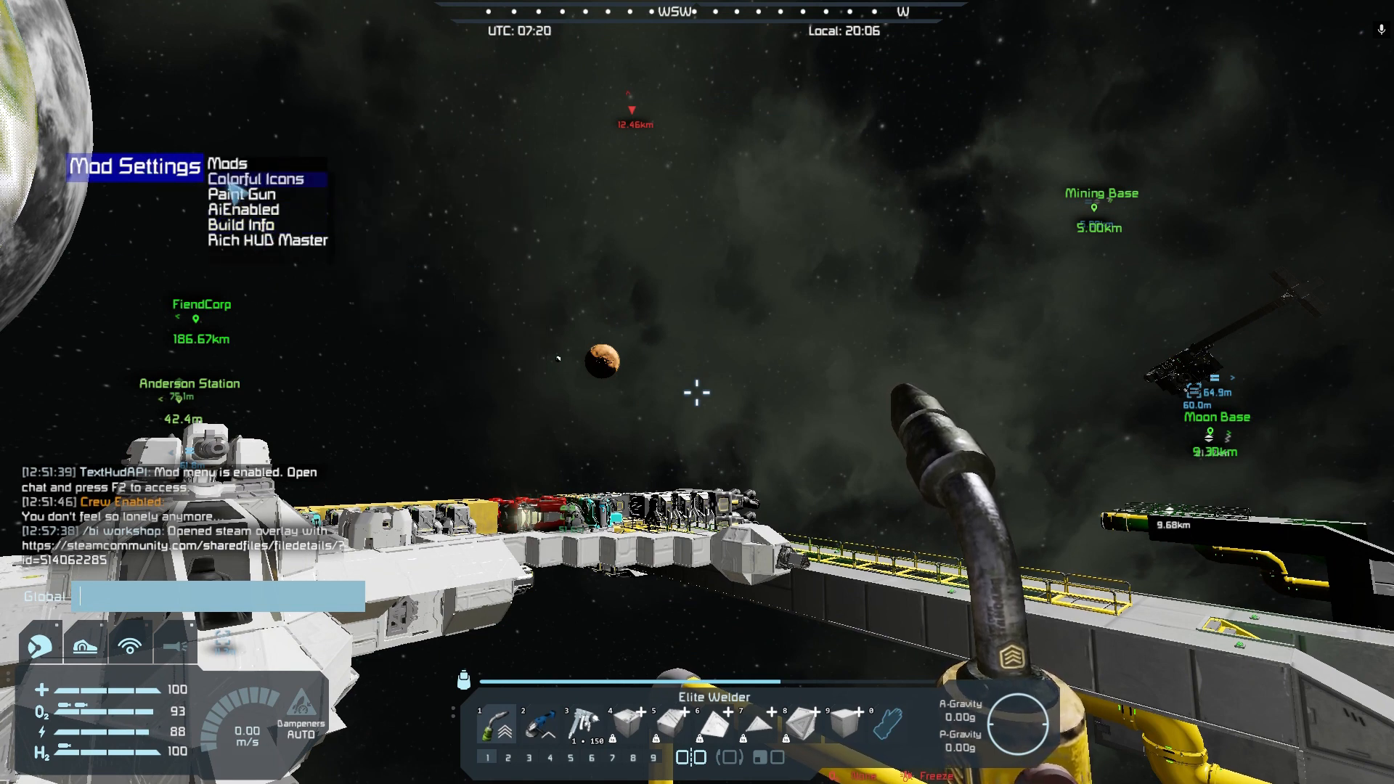
mouse_move(276, 258)
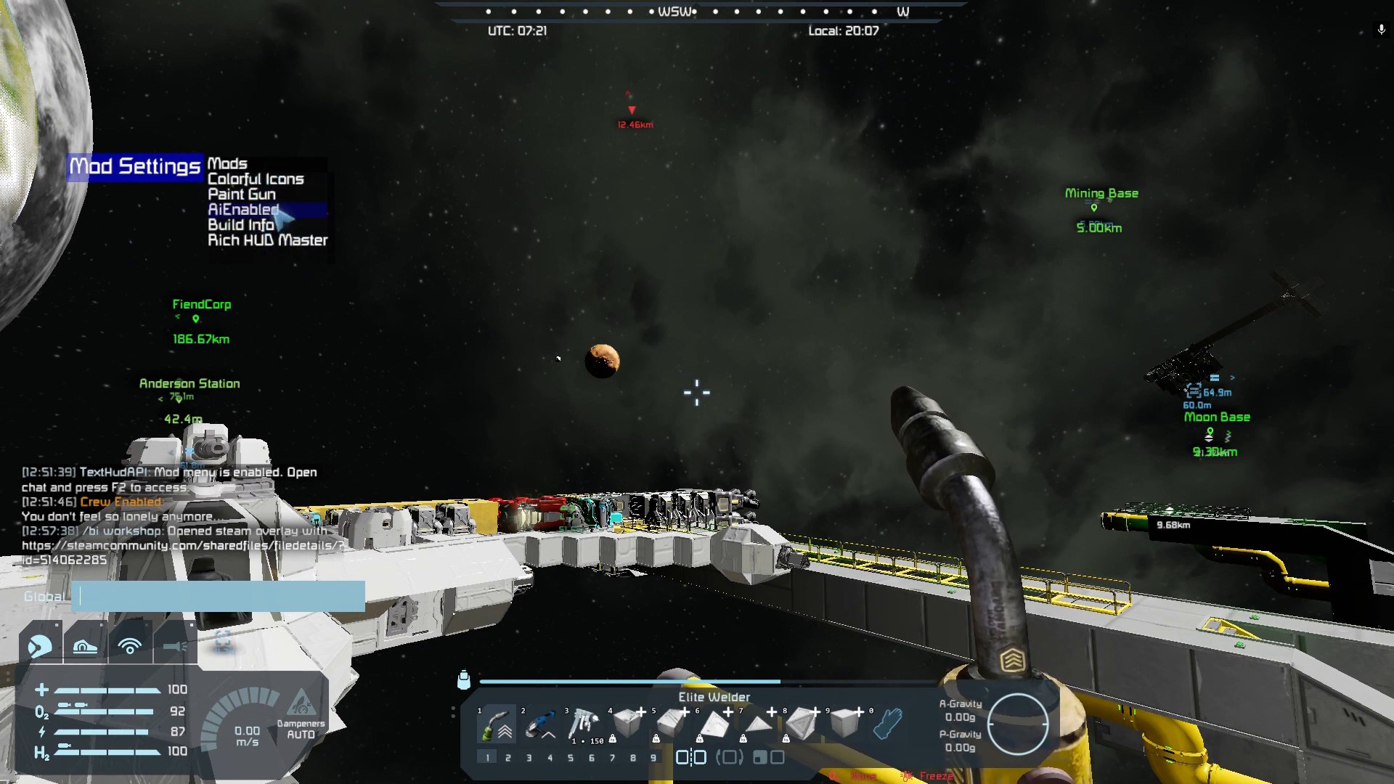
left_click(250, 223)
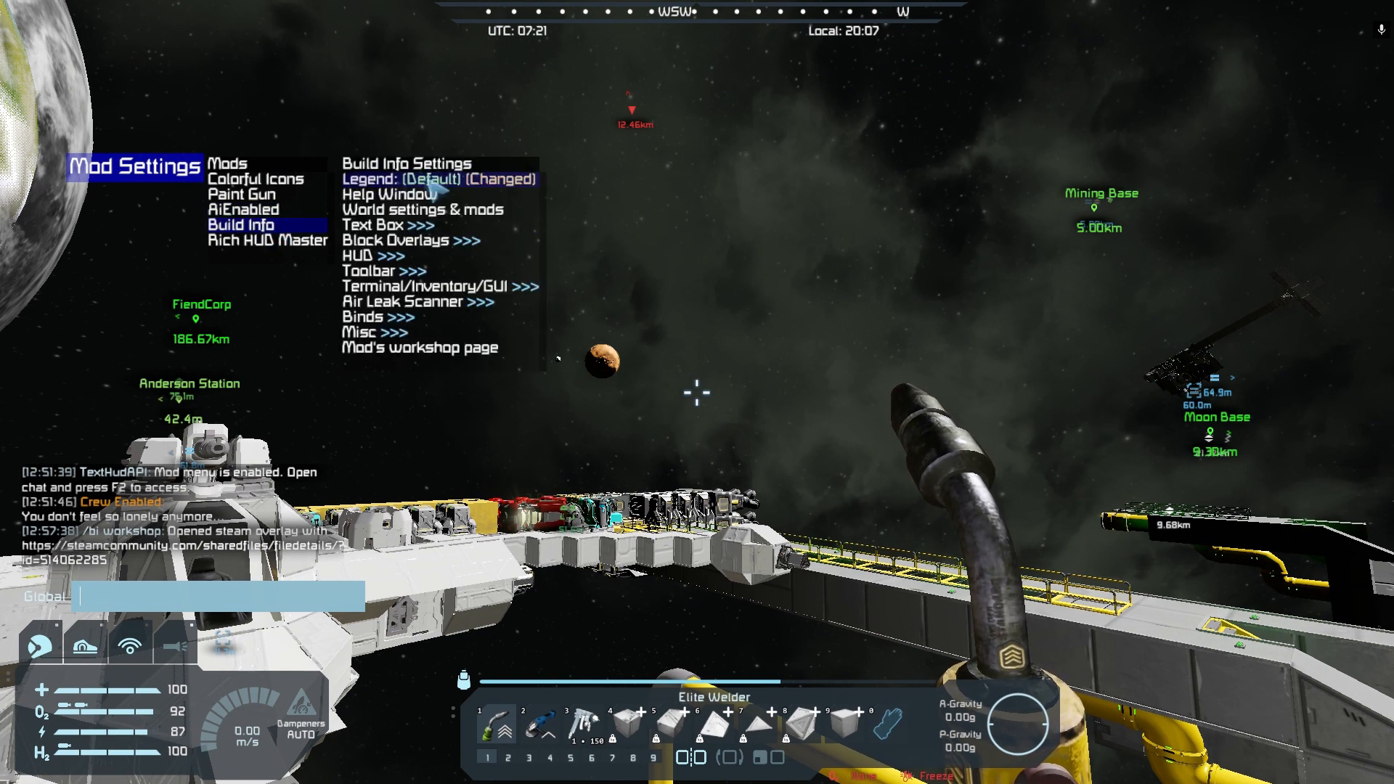
mouse_move(383, 286)
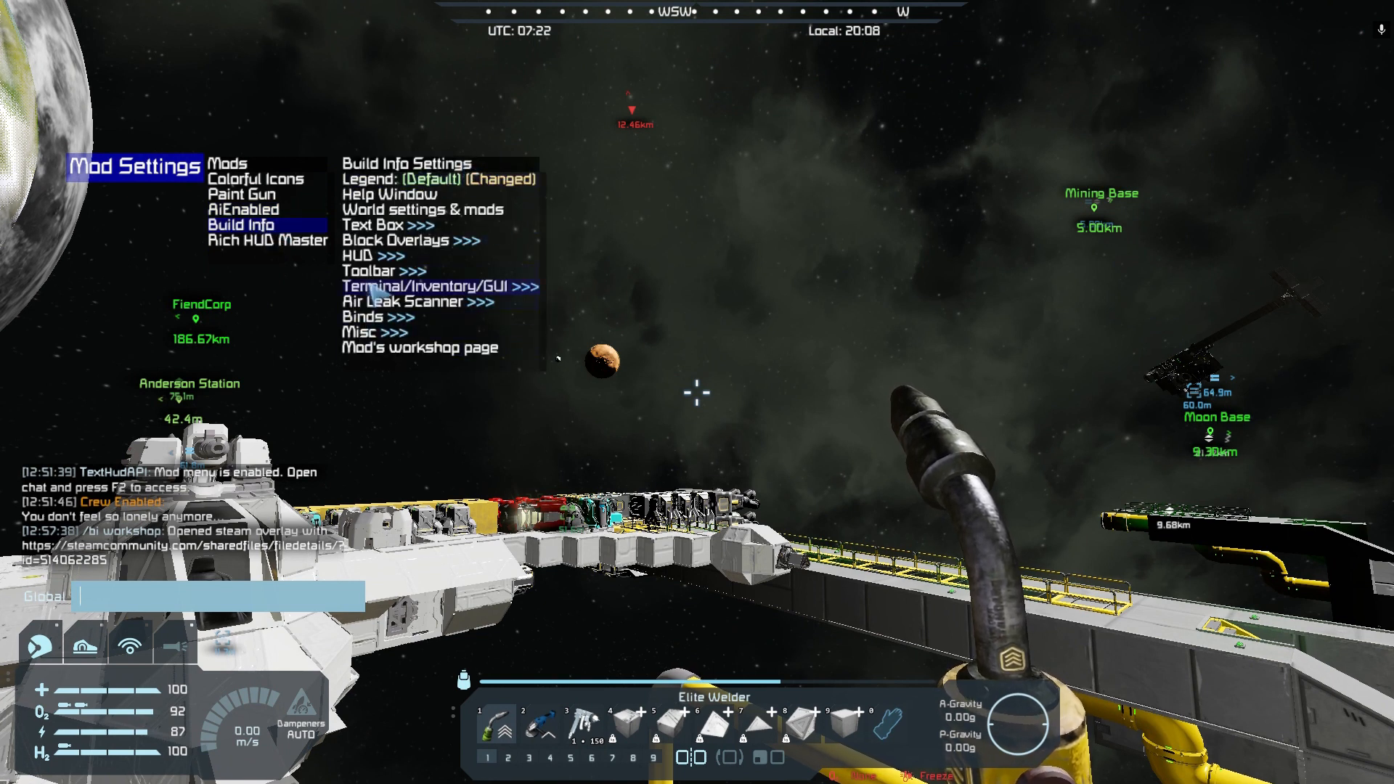
mouse_move(387, 225)
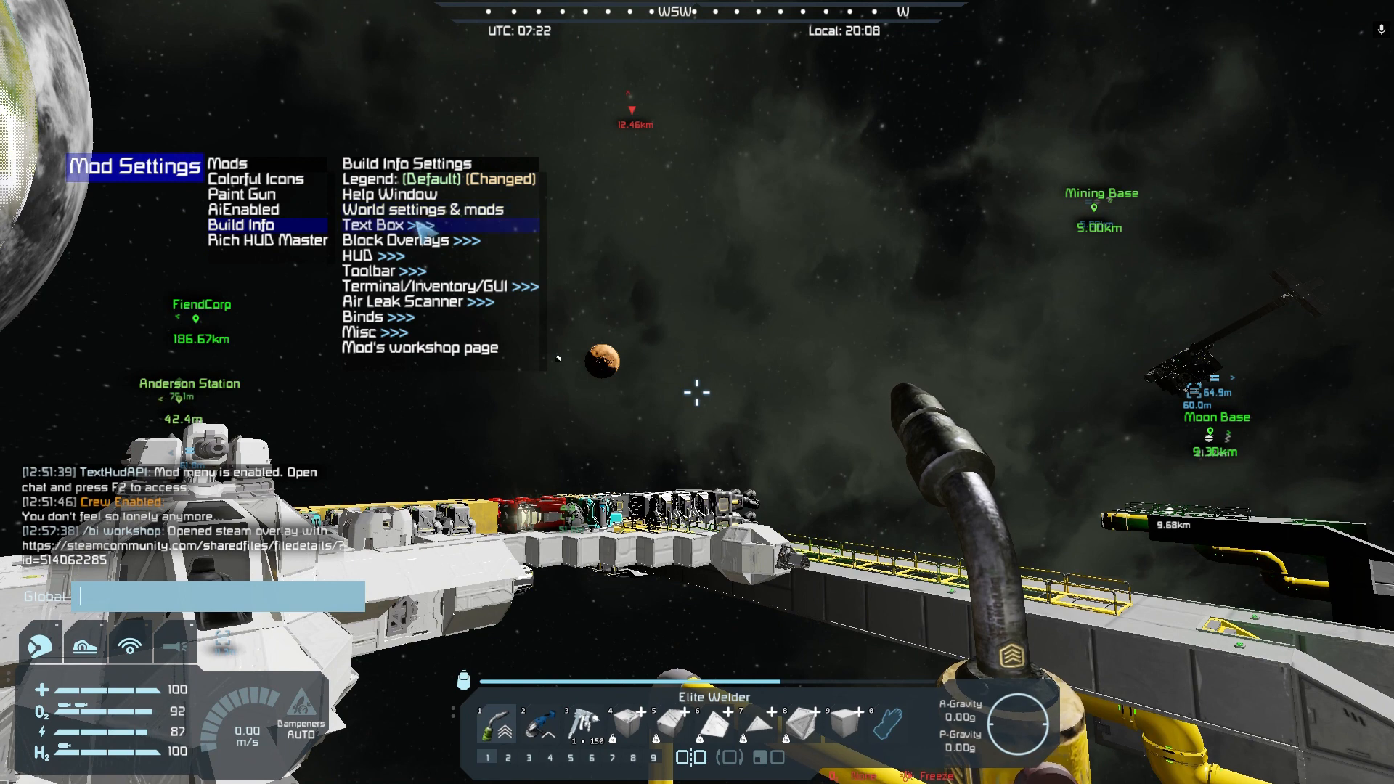
left_click(382, 225)
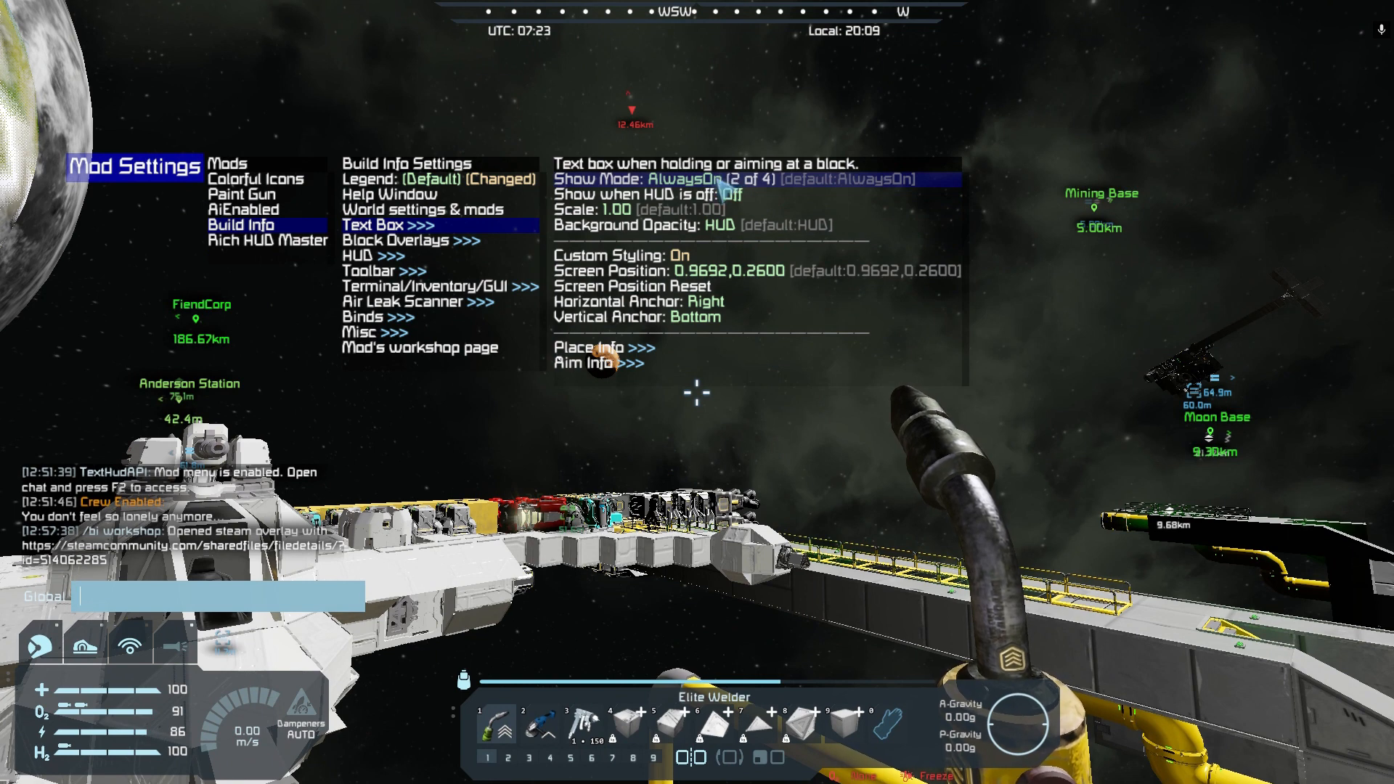
left_click(684, 179)
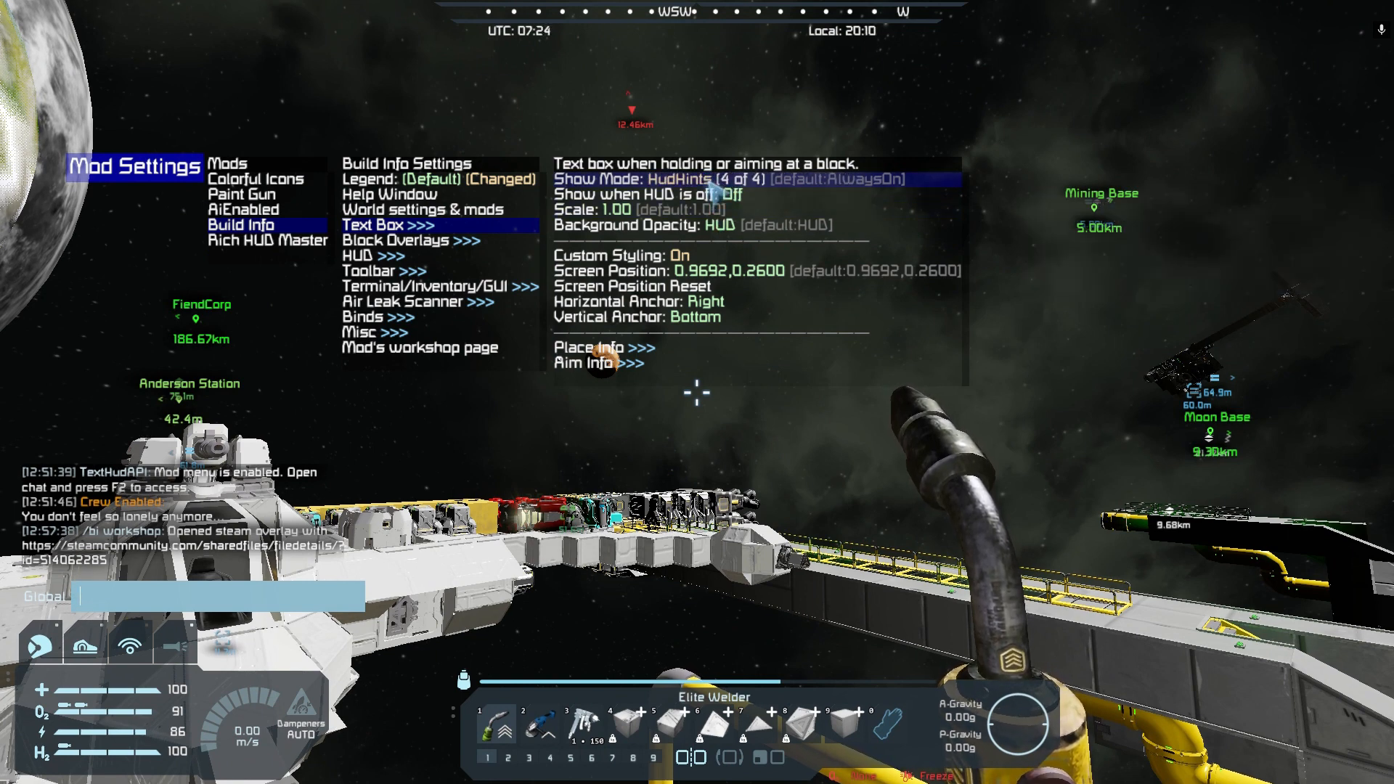
left_click(685, 179)
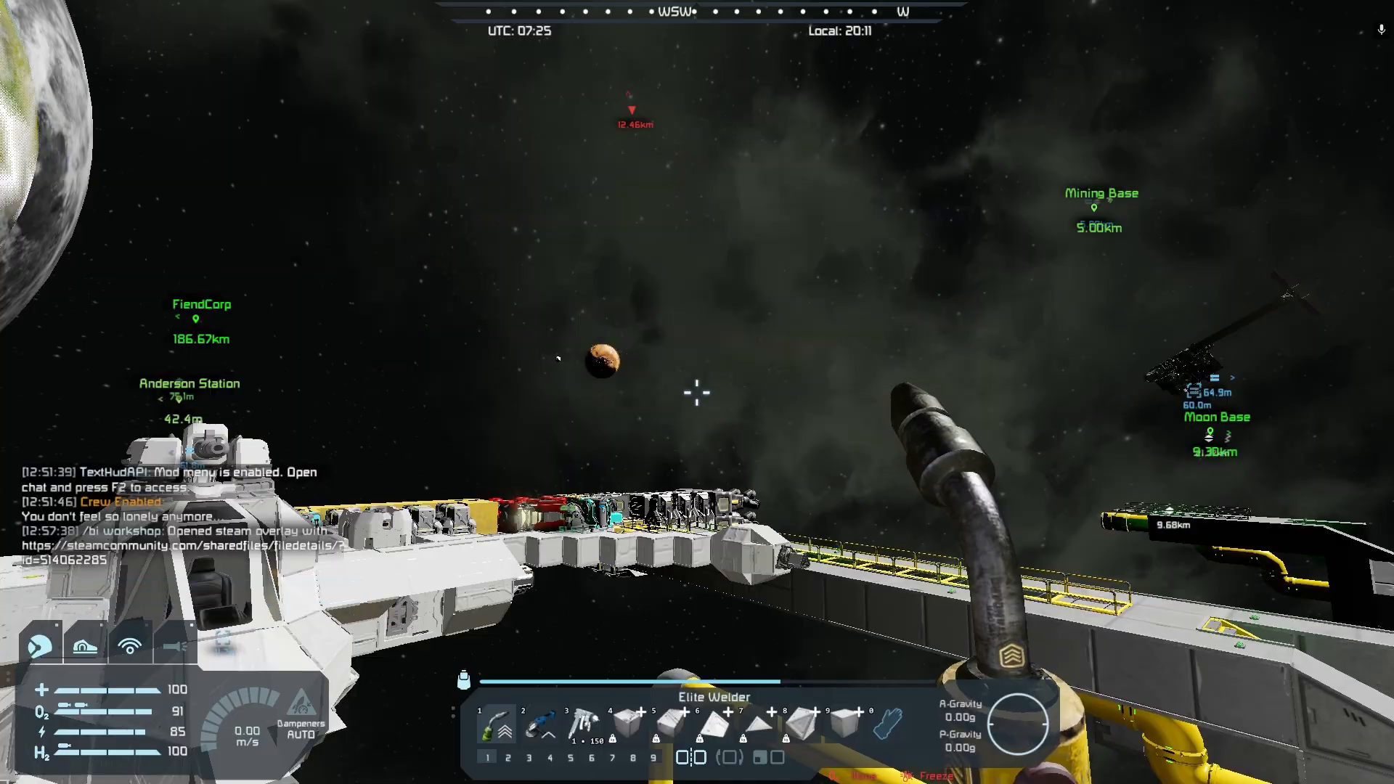
mouse_move(697, 392)
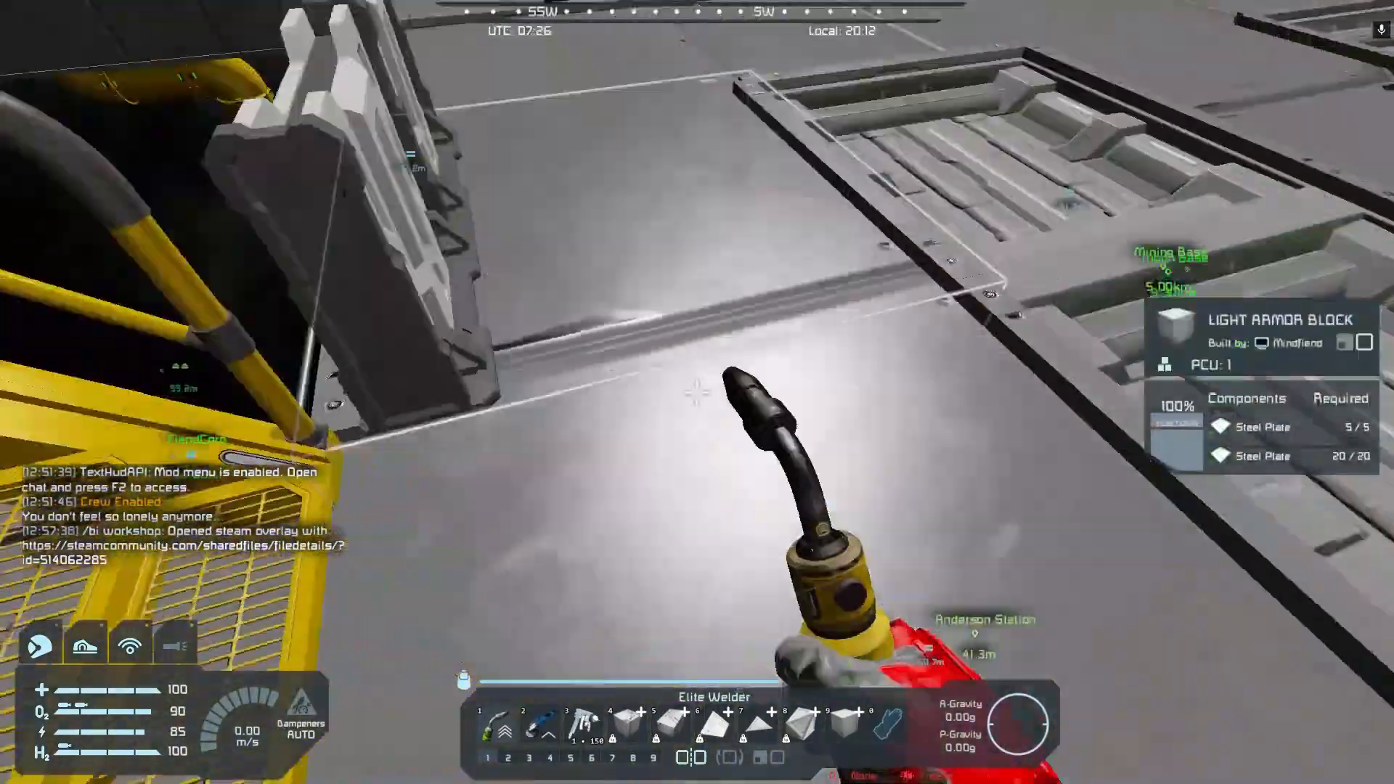
mouse_move(697, 392)
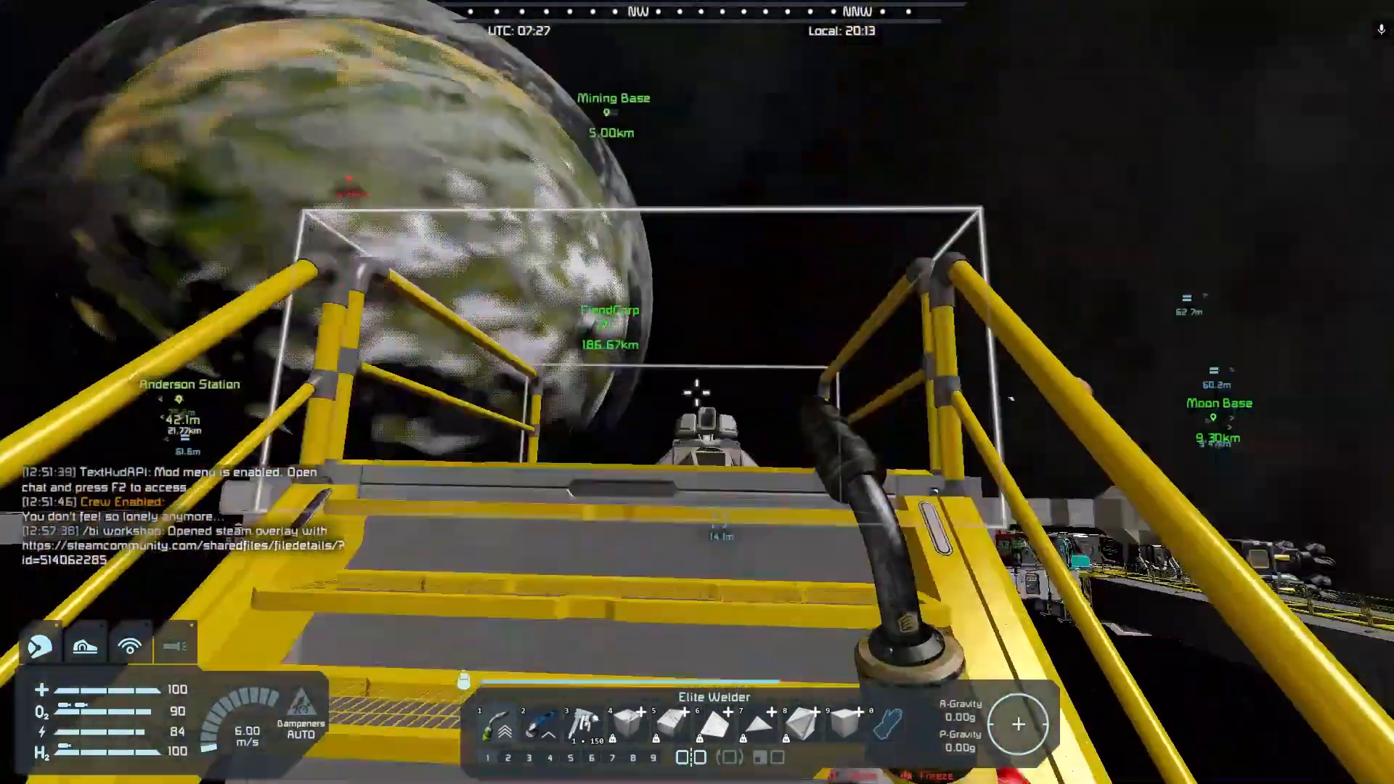
mouse_move(697, 391)
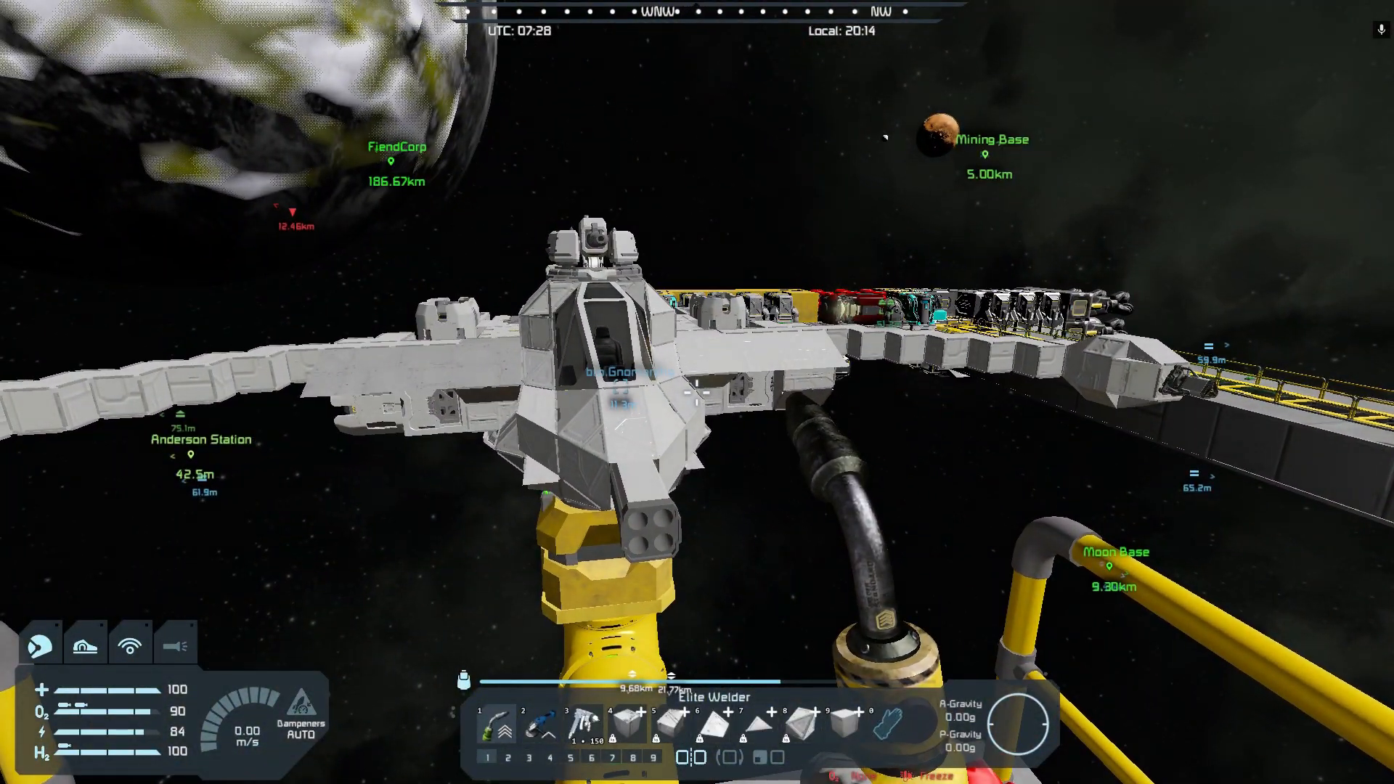
mouse_move(697, 392)
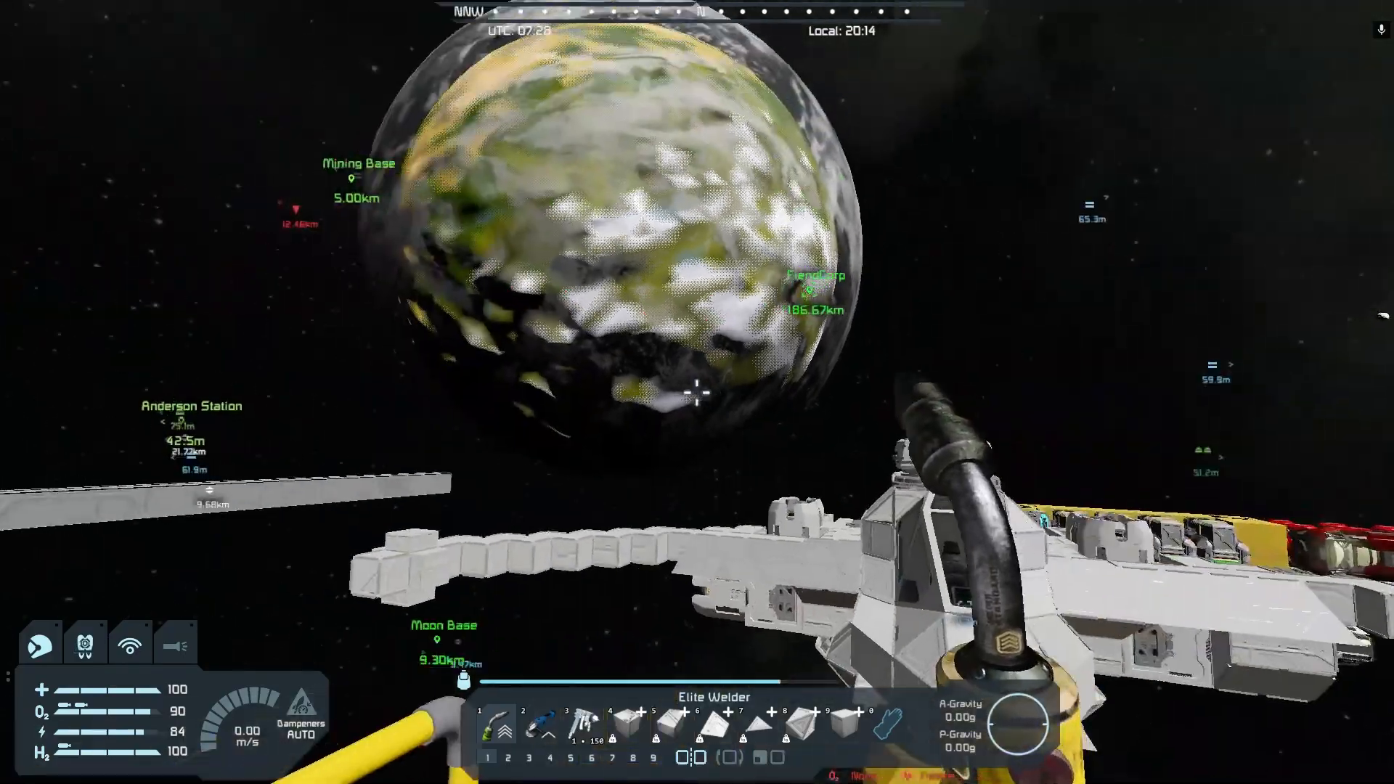
mouse_move(697, 392)
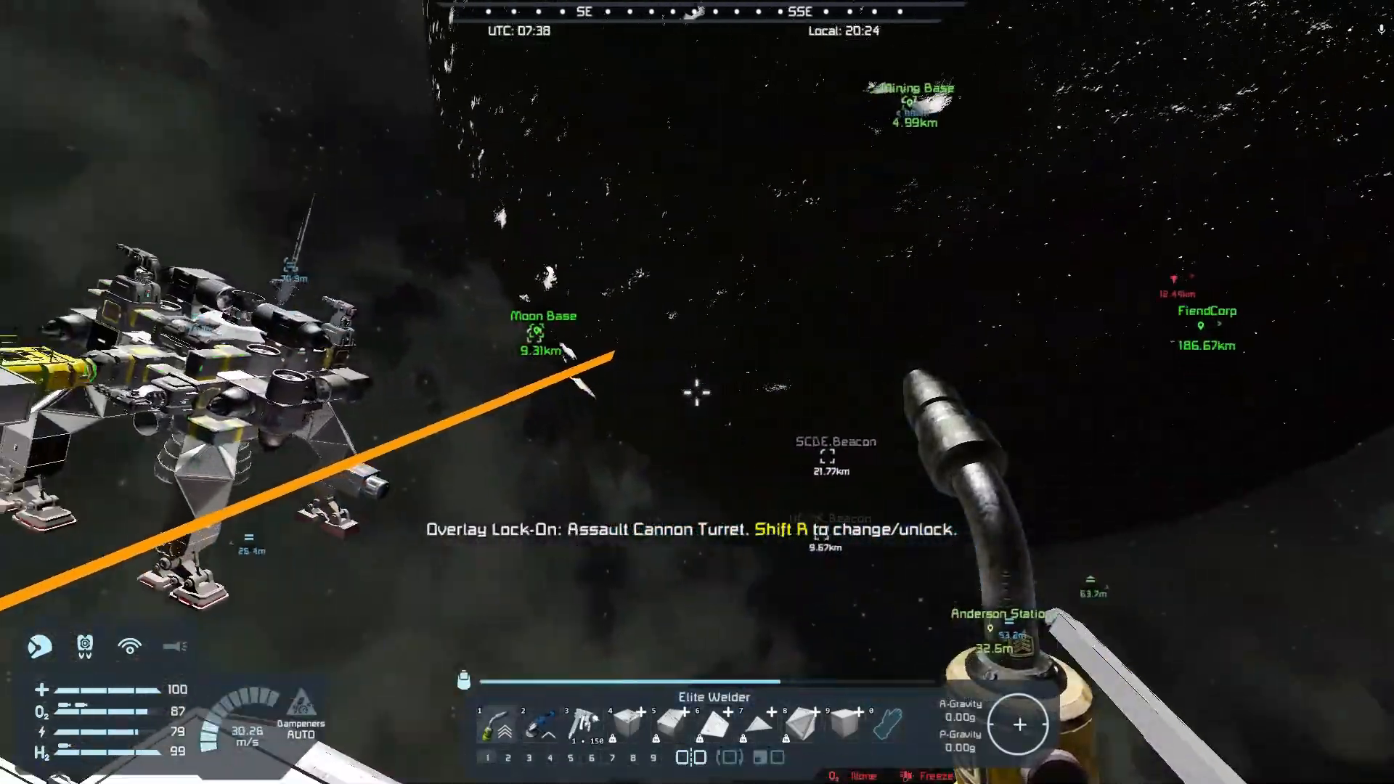
mouse_move(697, 392)
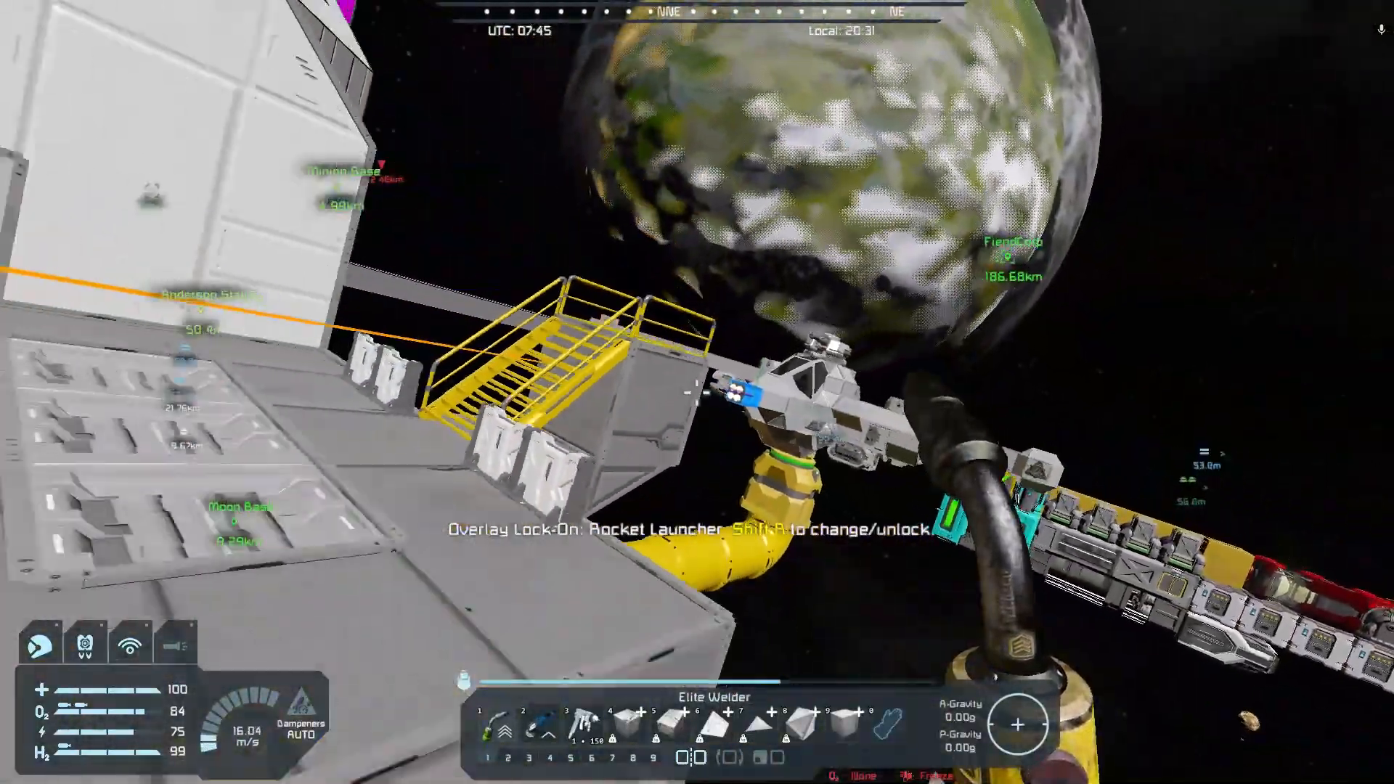
mouse_move(697, 392)
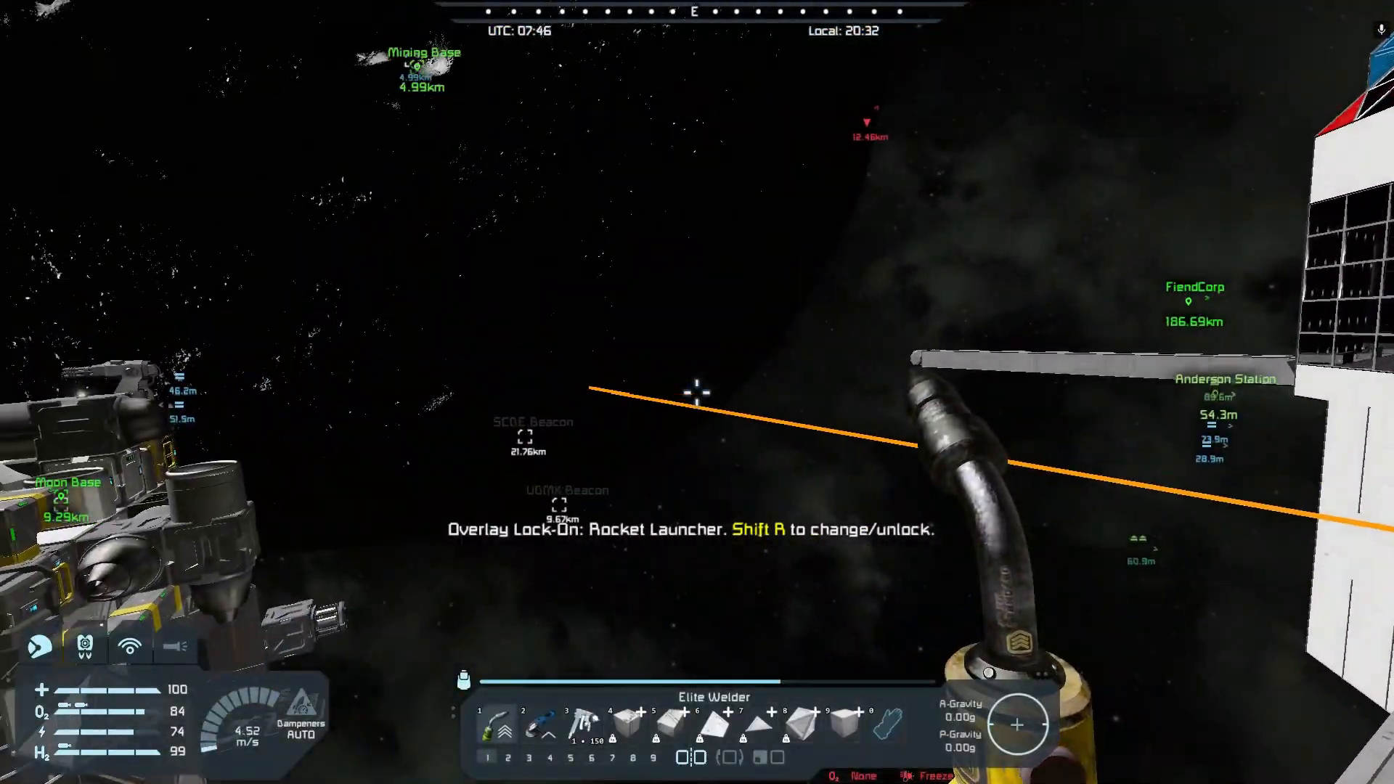
mouse_move(697, 392)
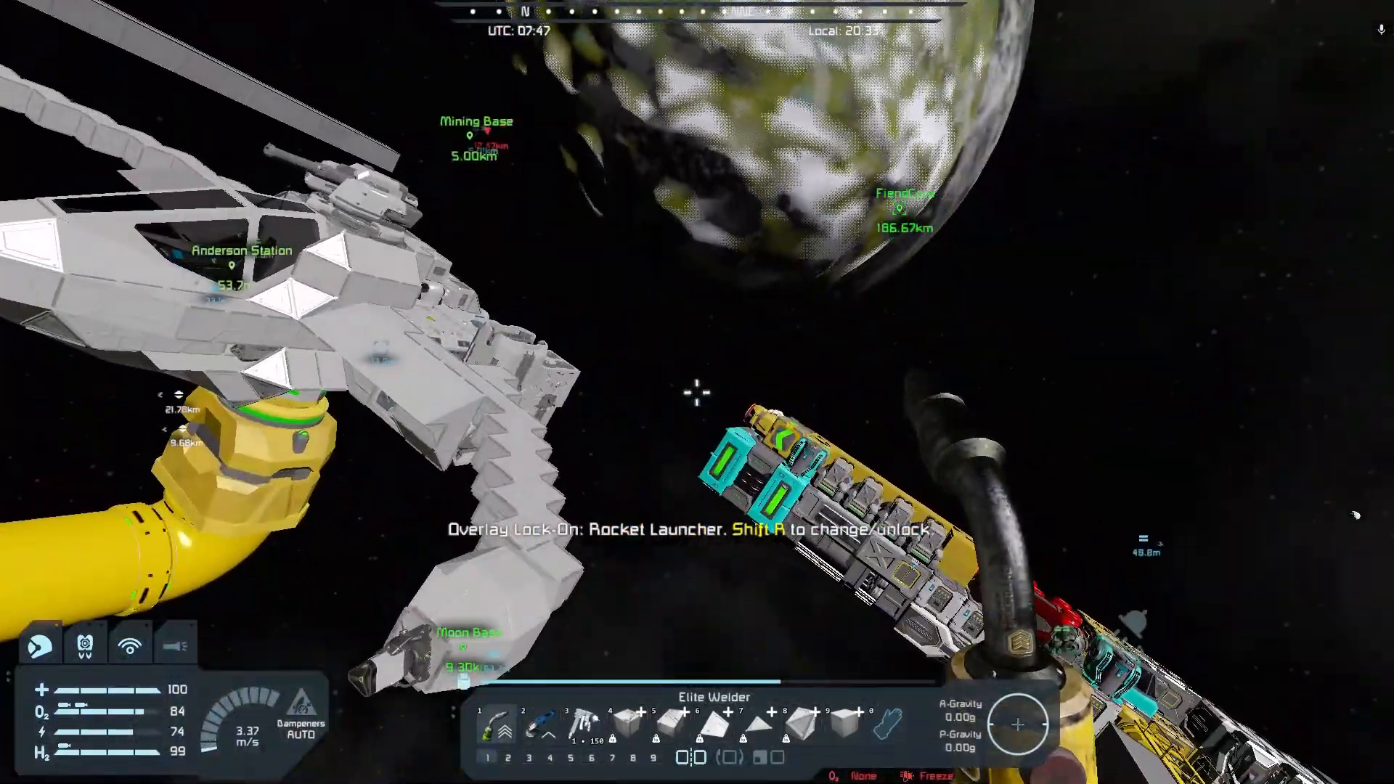
mouse_move(697, 392)
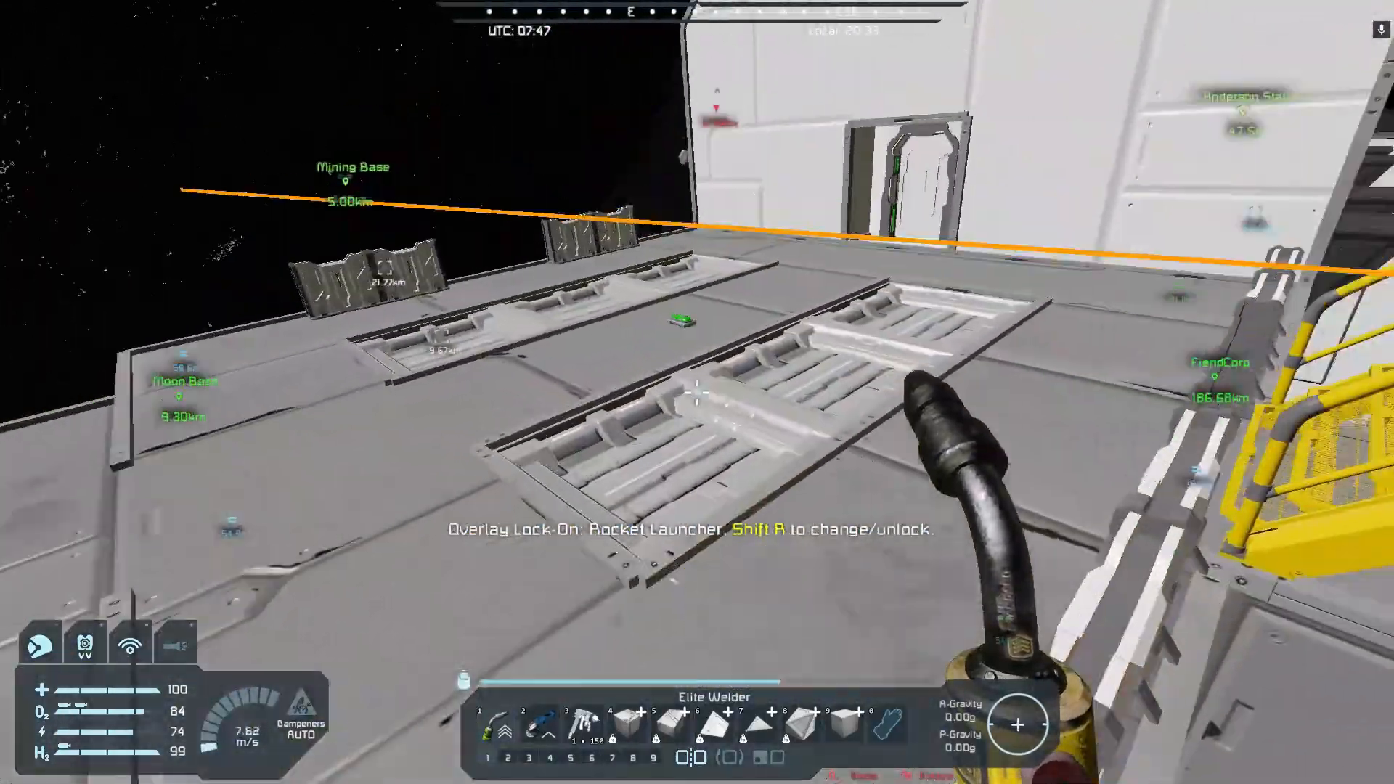
mouse_move(697, 392)
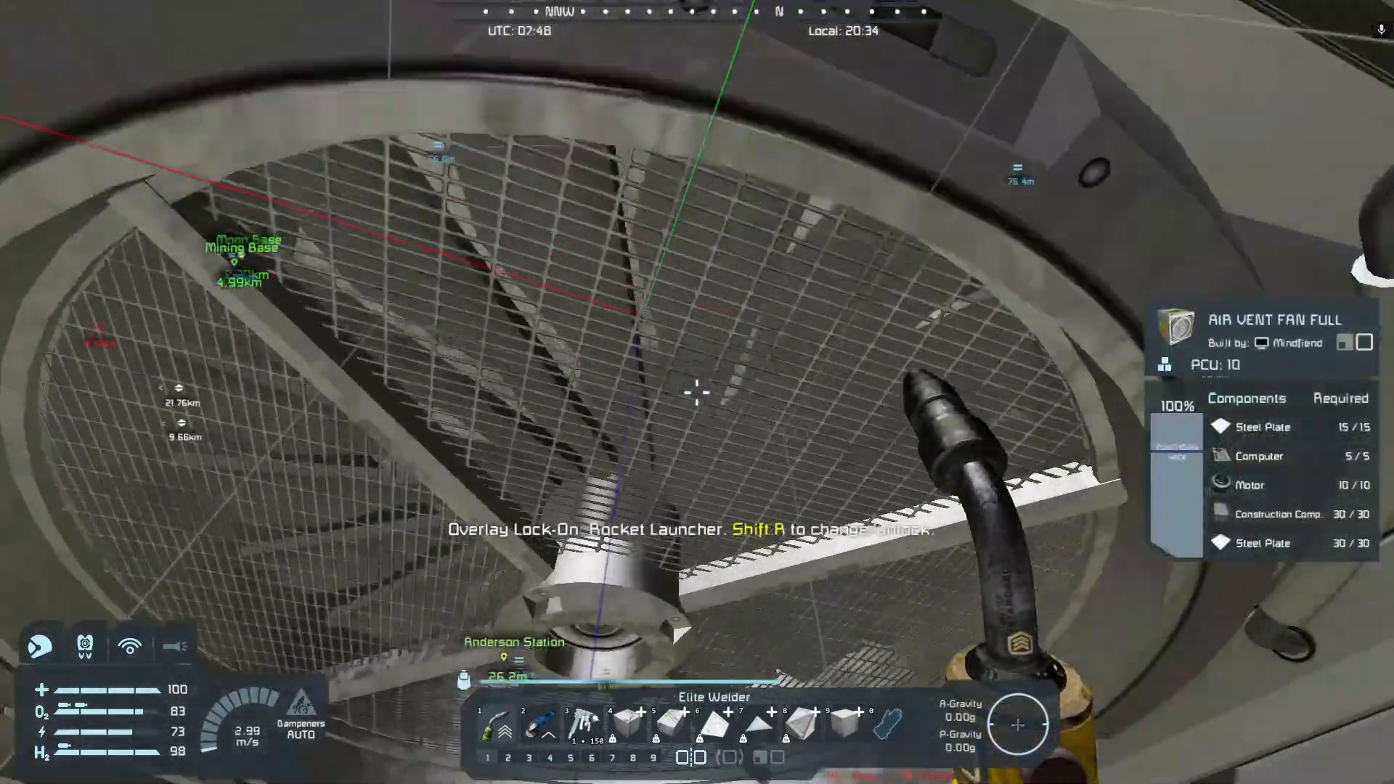
mouse_move(697, 392)
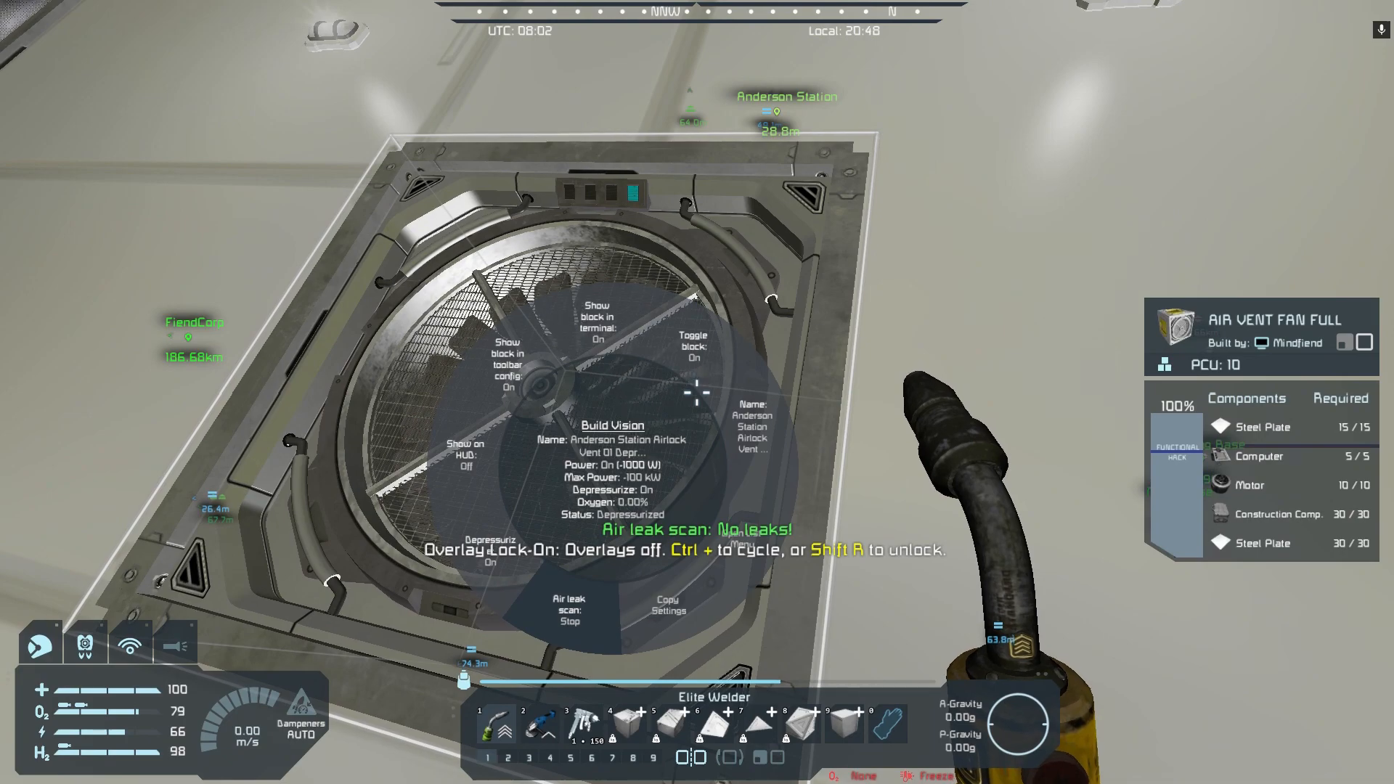
mouse_move(697, 392)
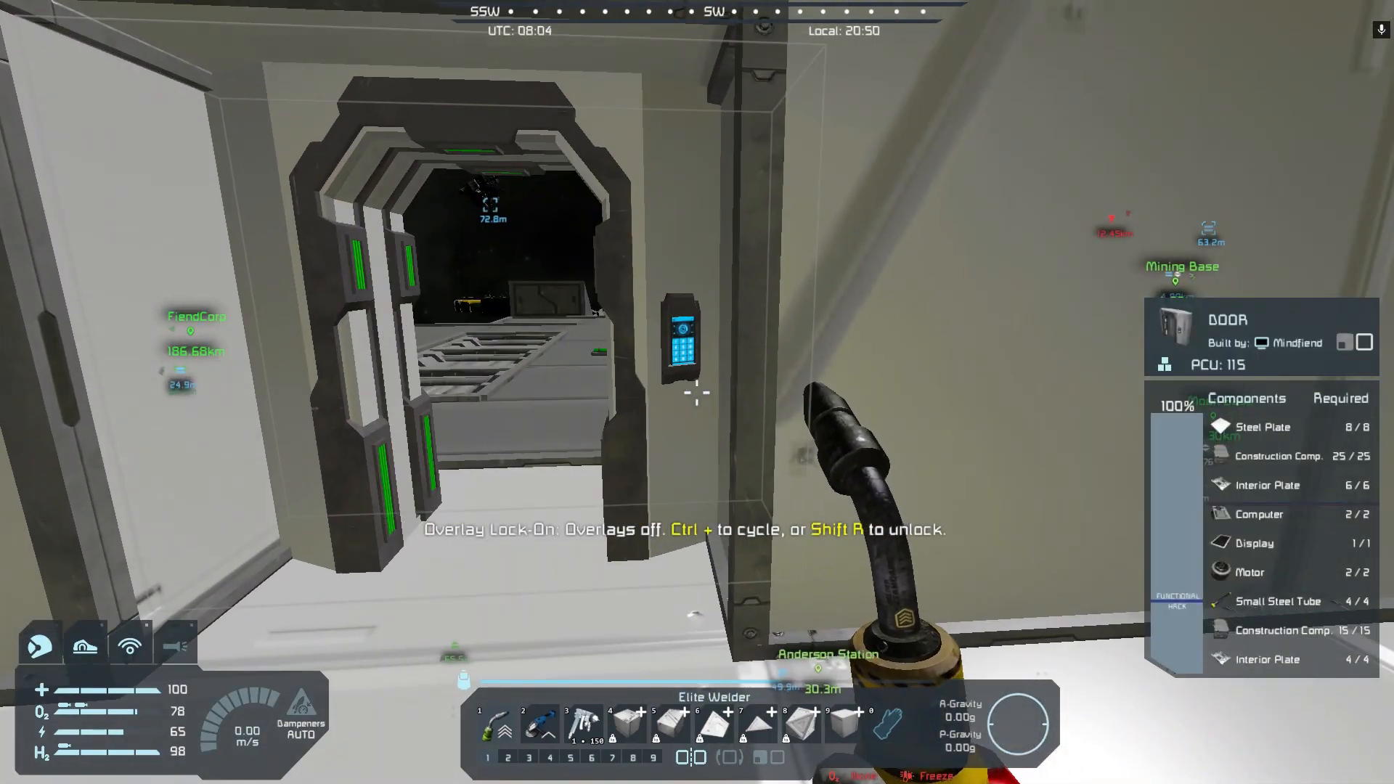
mouse_move(685, 391)
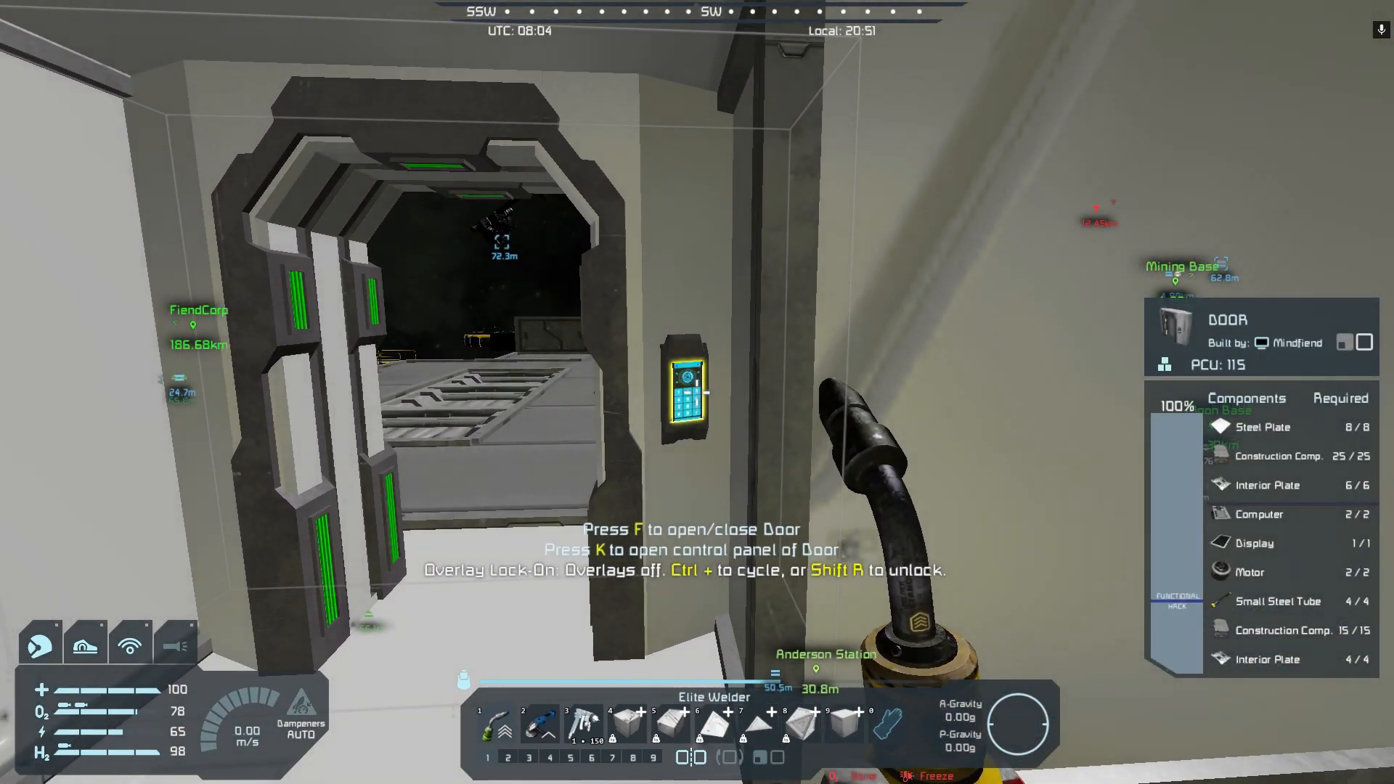
- Search the control panel for 'air' and select Airlock Vent 02 Air Return
key("k")
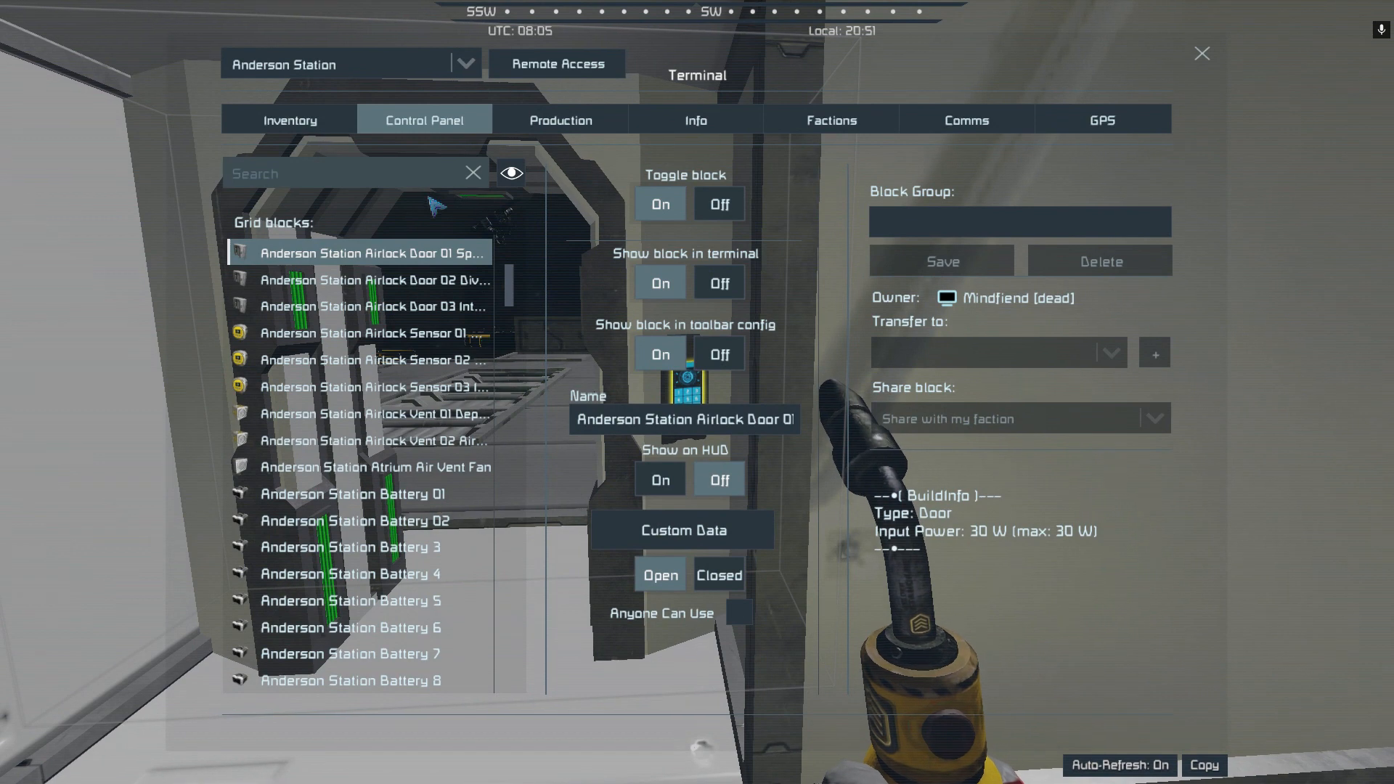
type("air")
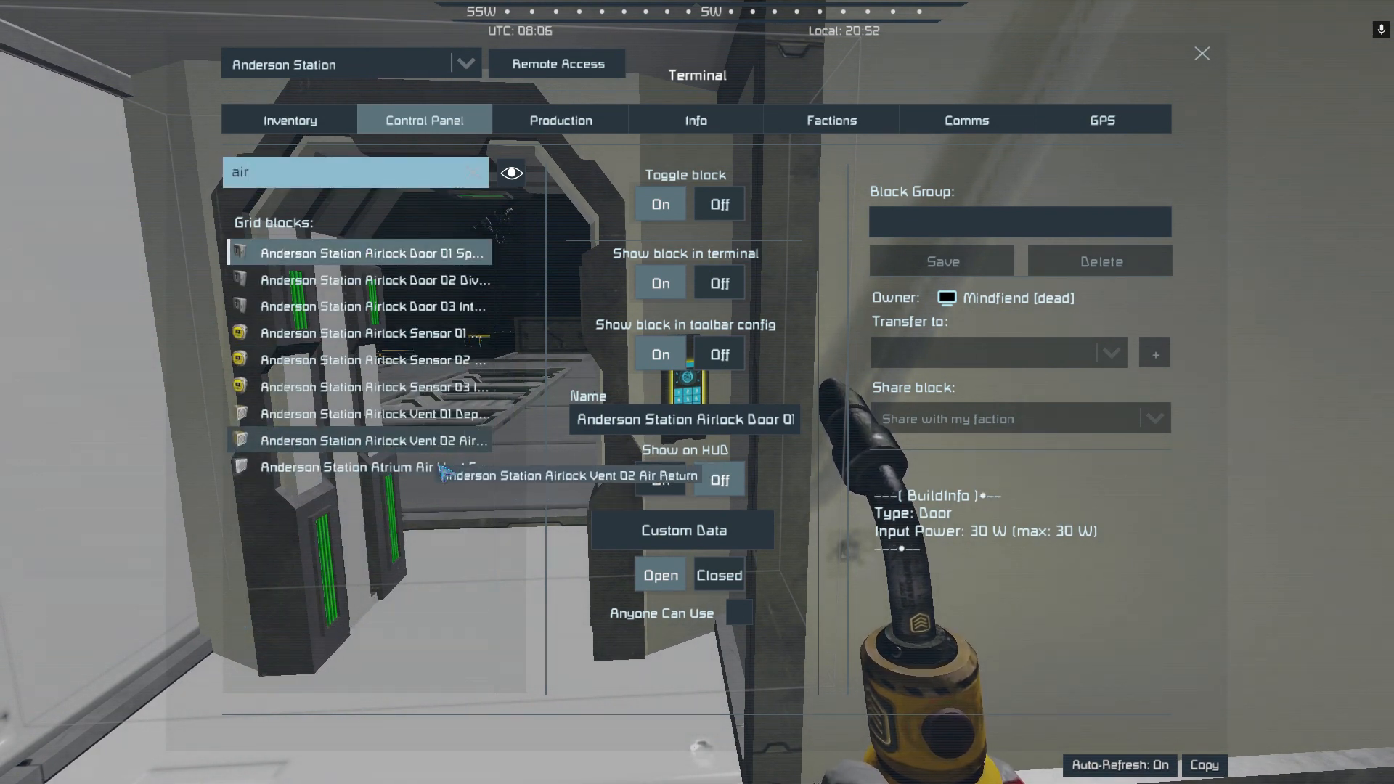
left_click(368, 440)
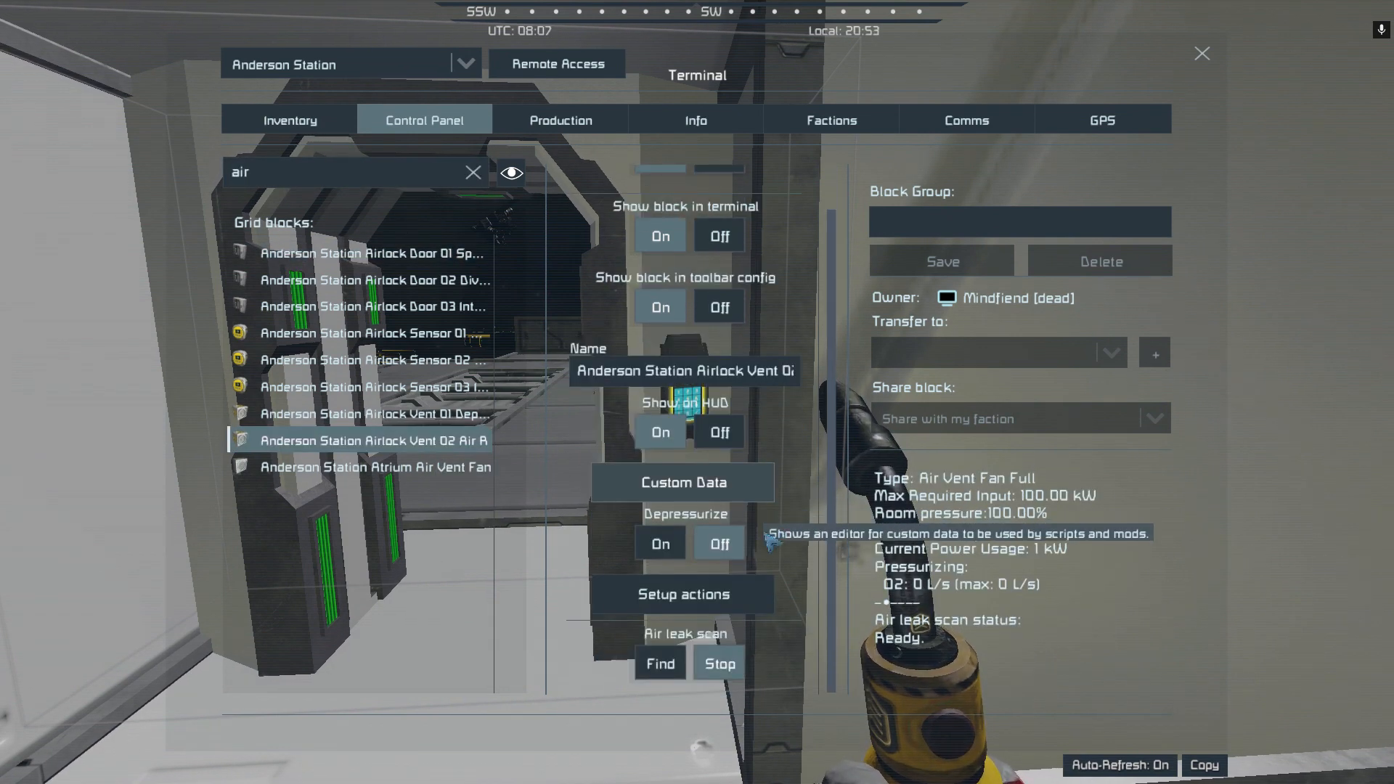
mouse_move(1005, 707)
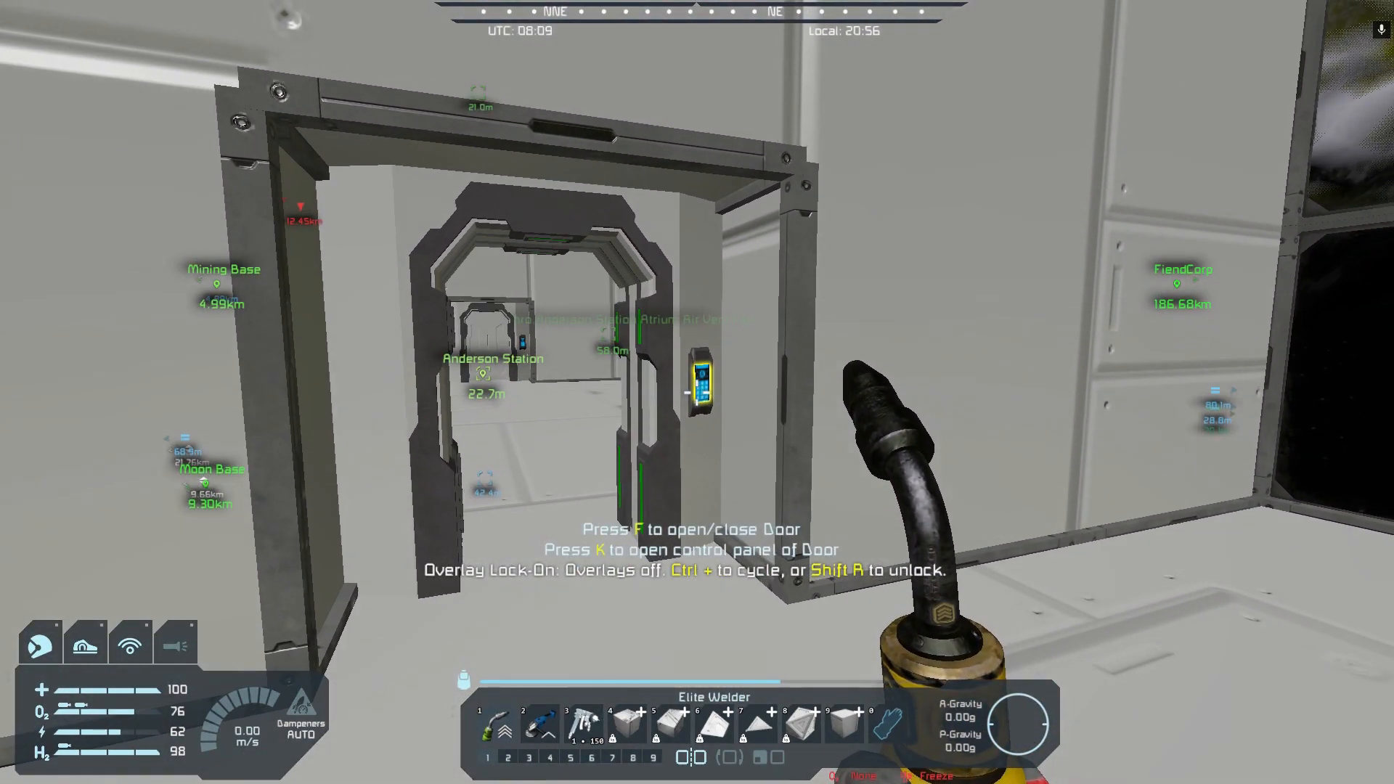
- Reopen the control panel, search 'air' again, and reselect Airlock Vent 02 Air Return
key("k")
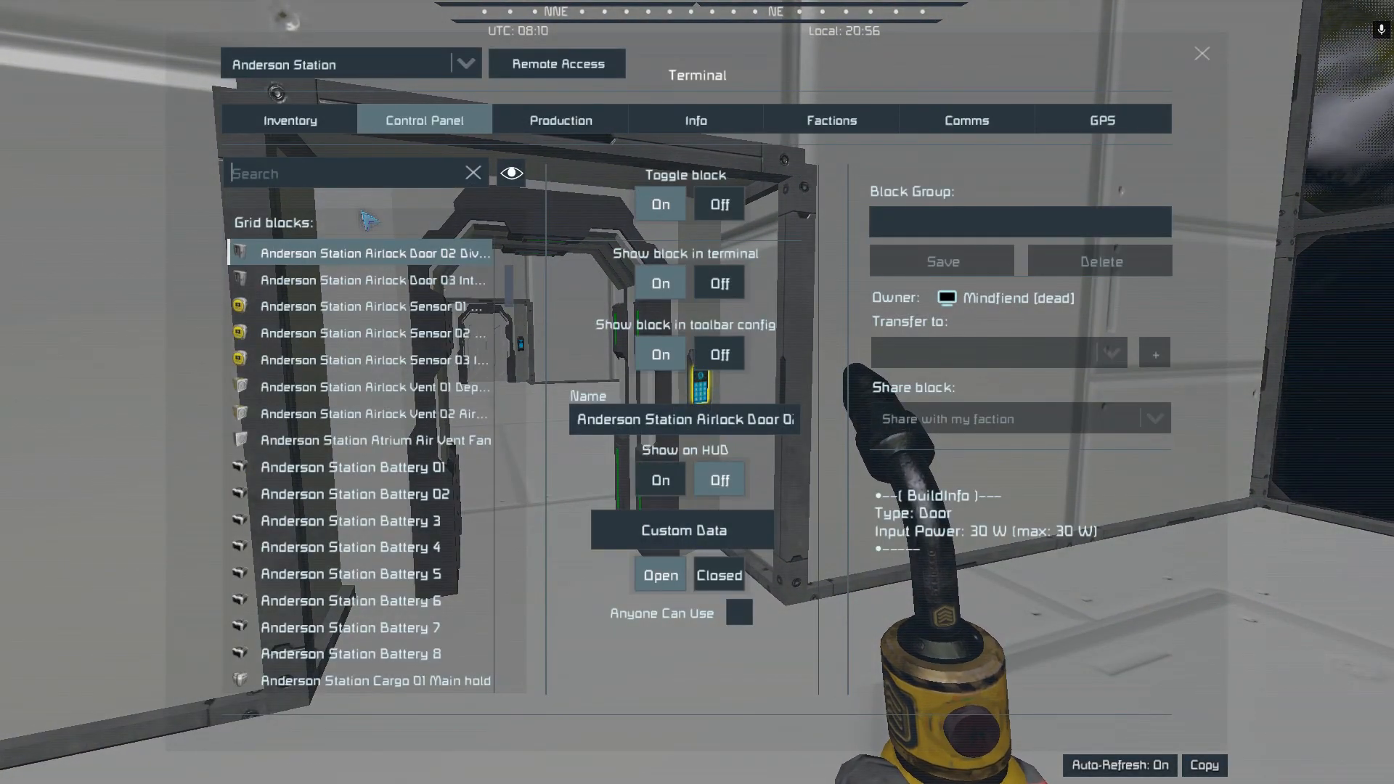
type("air")
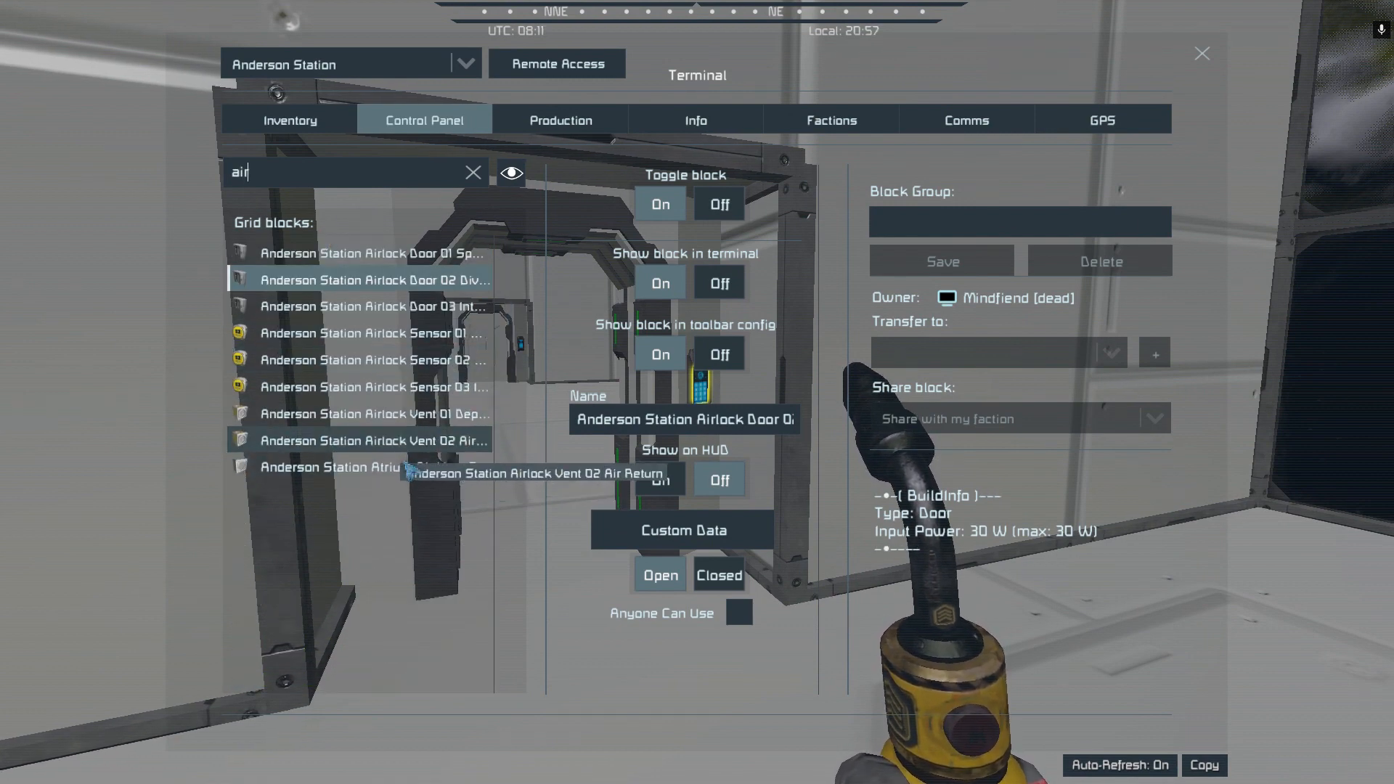
left_click(364, 440)
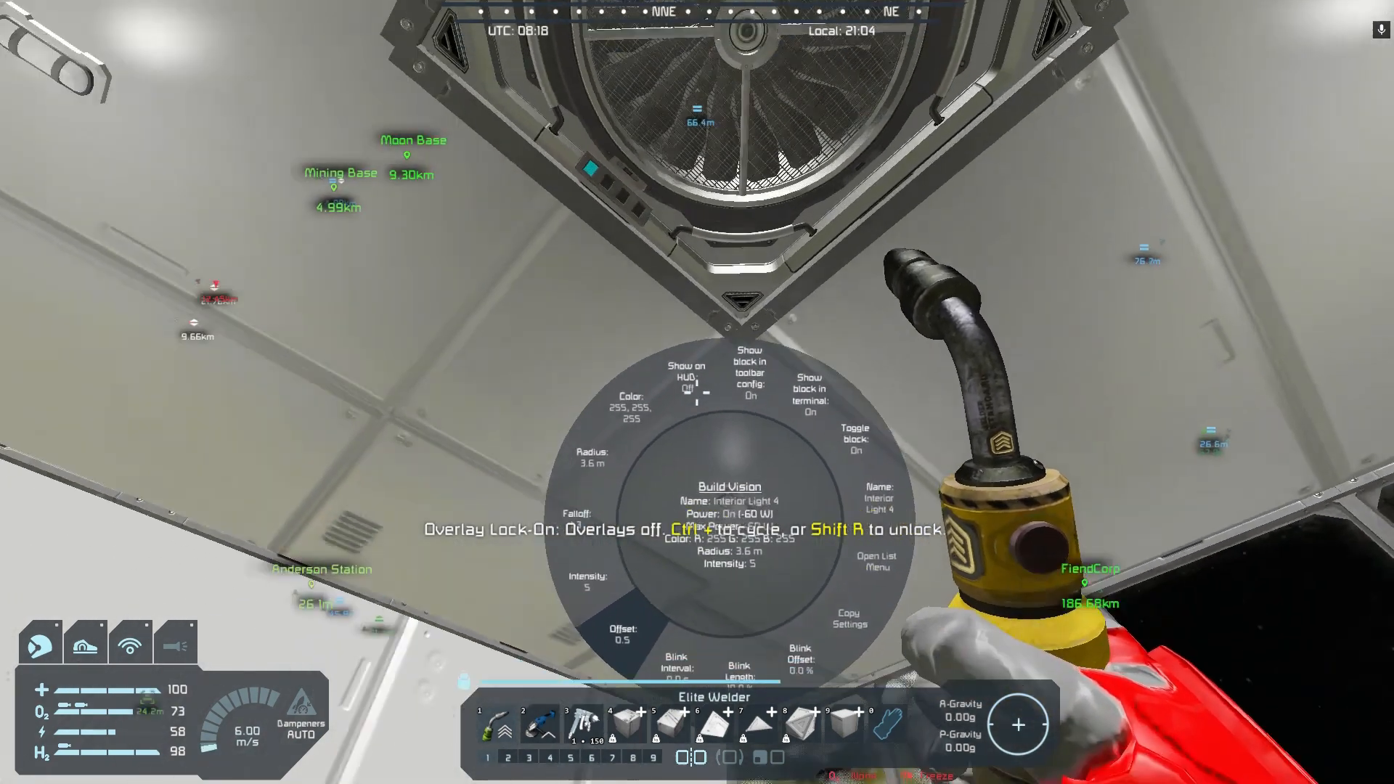
mouse_move(697, 392)
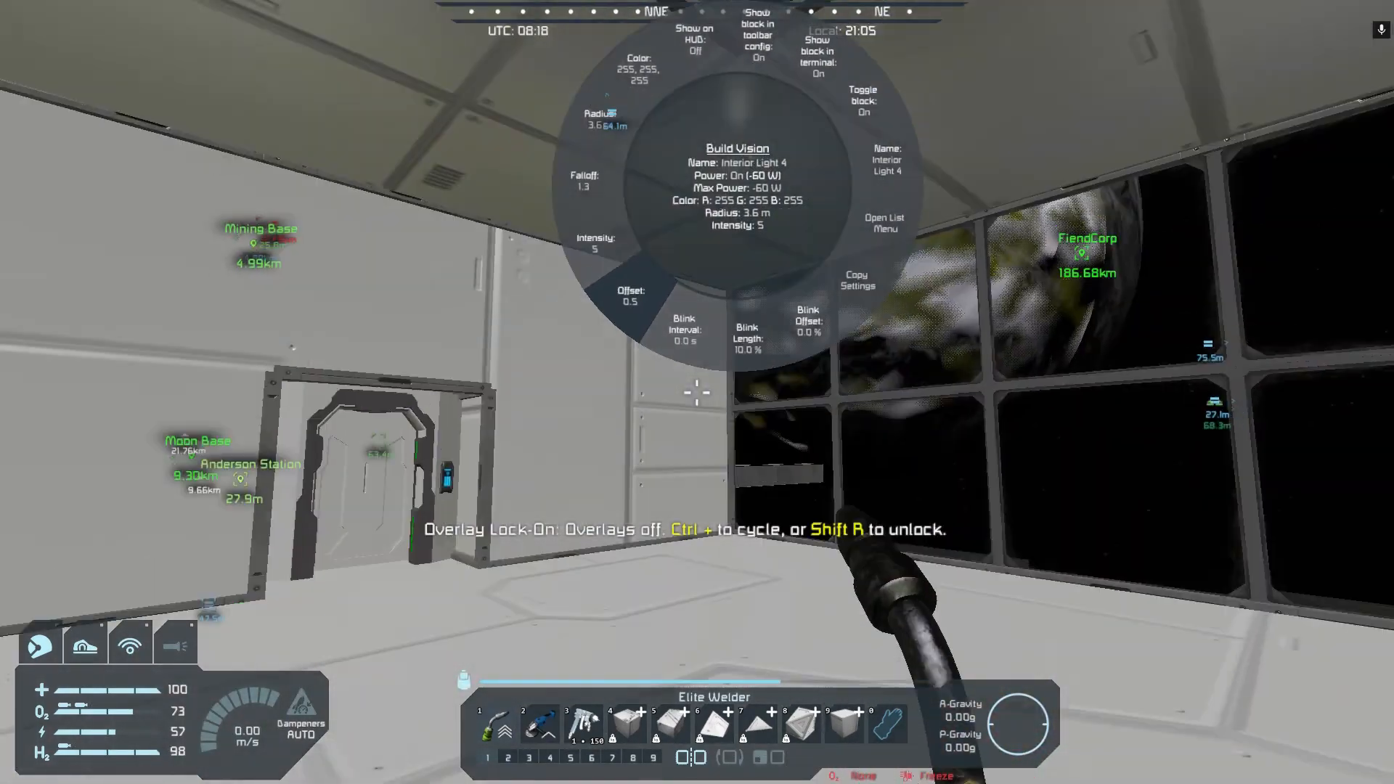
mouse_move(696, 392)
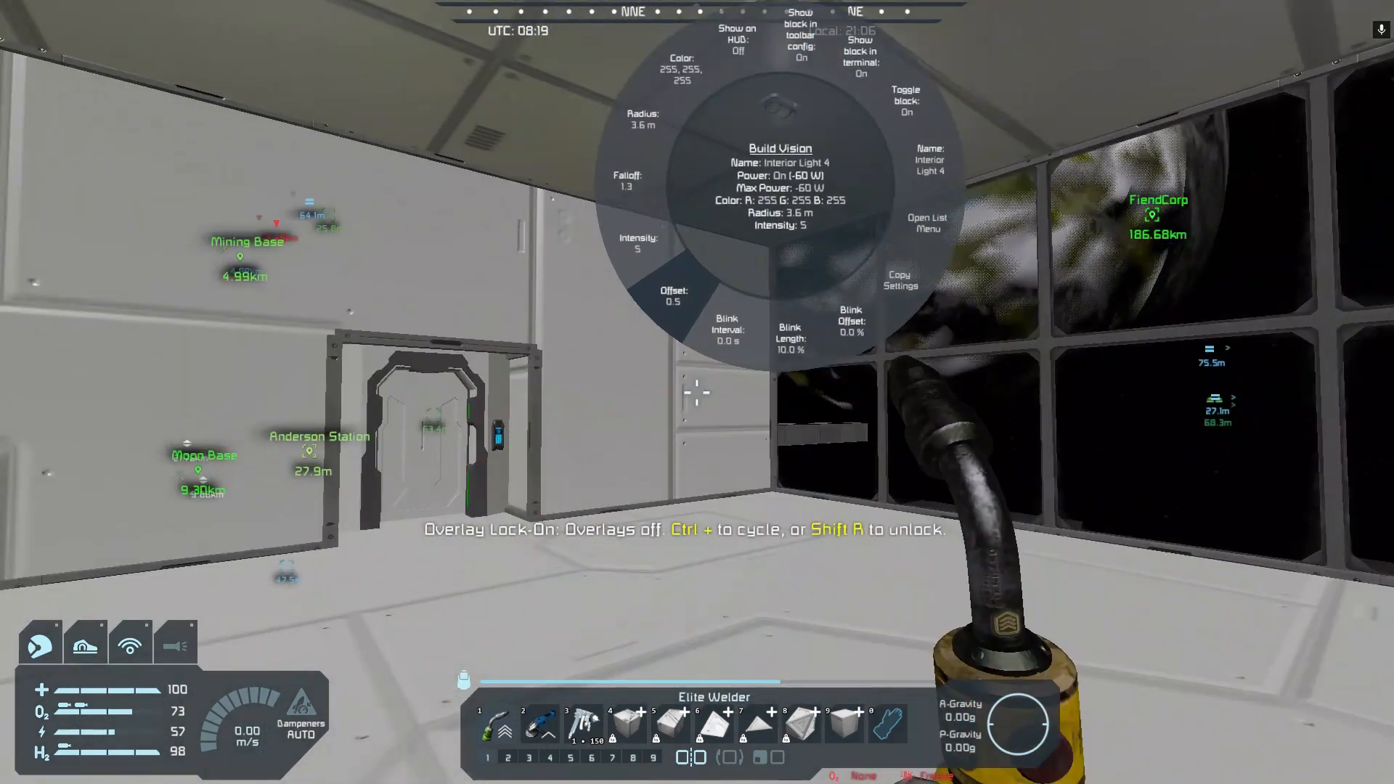
mouse_move(697, 392)
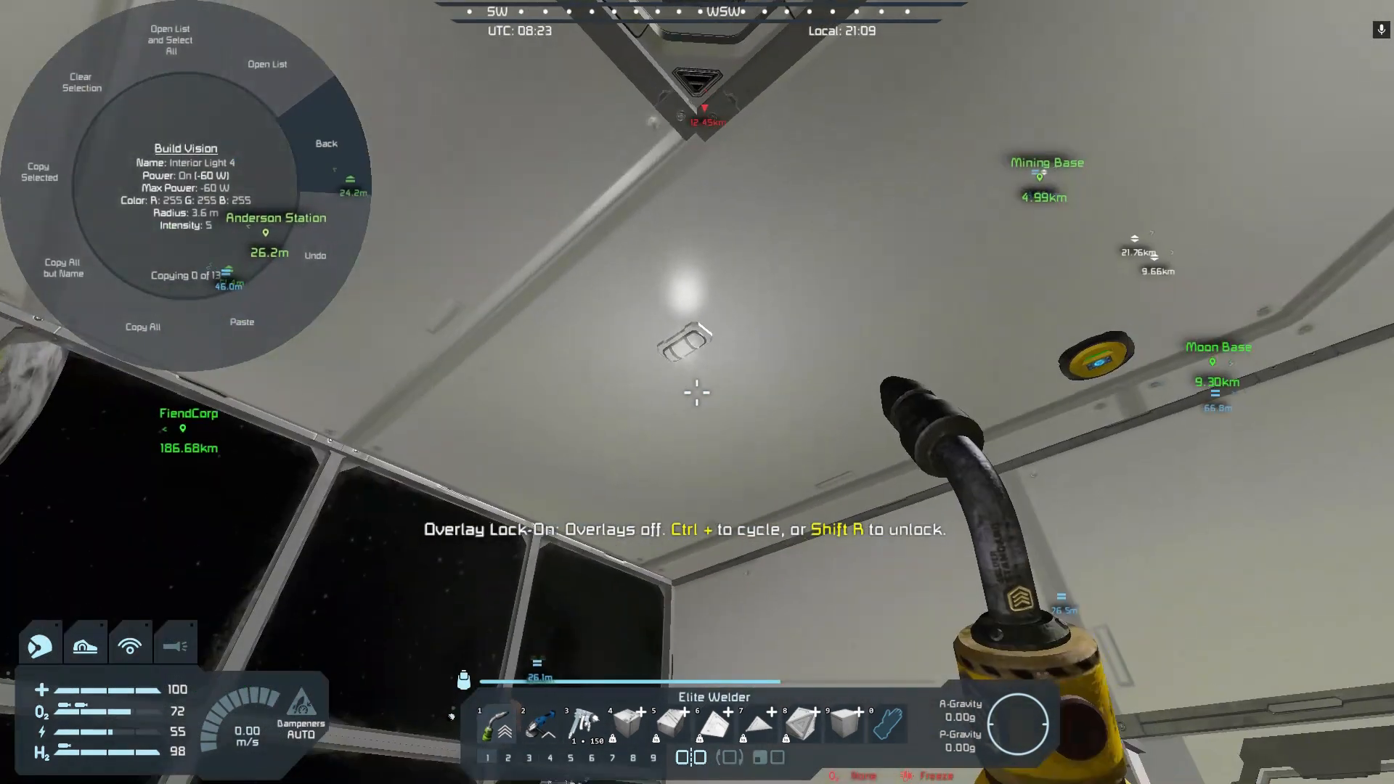
mouse_move(697, 392)
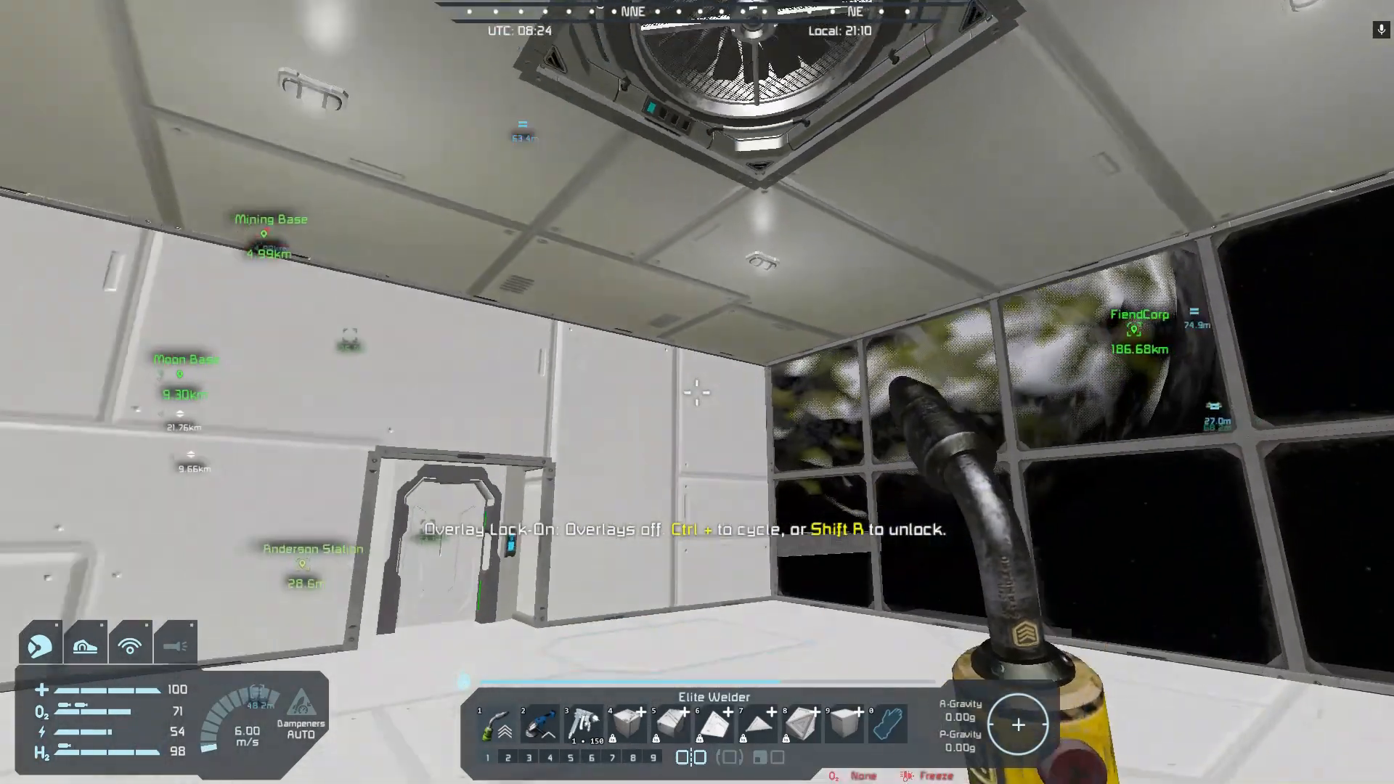
mouse_move(697, 392)
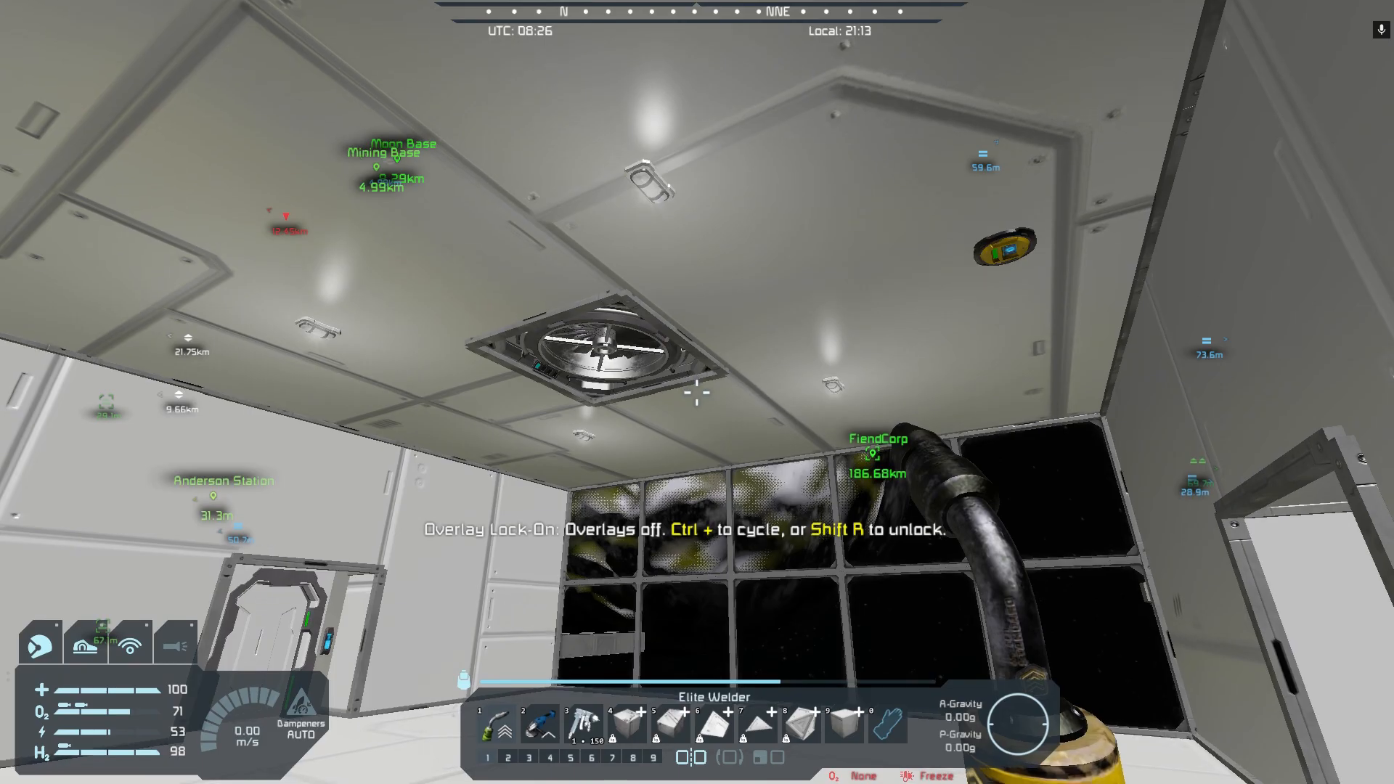
mouse_move(697, 392)
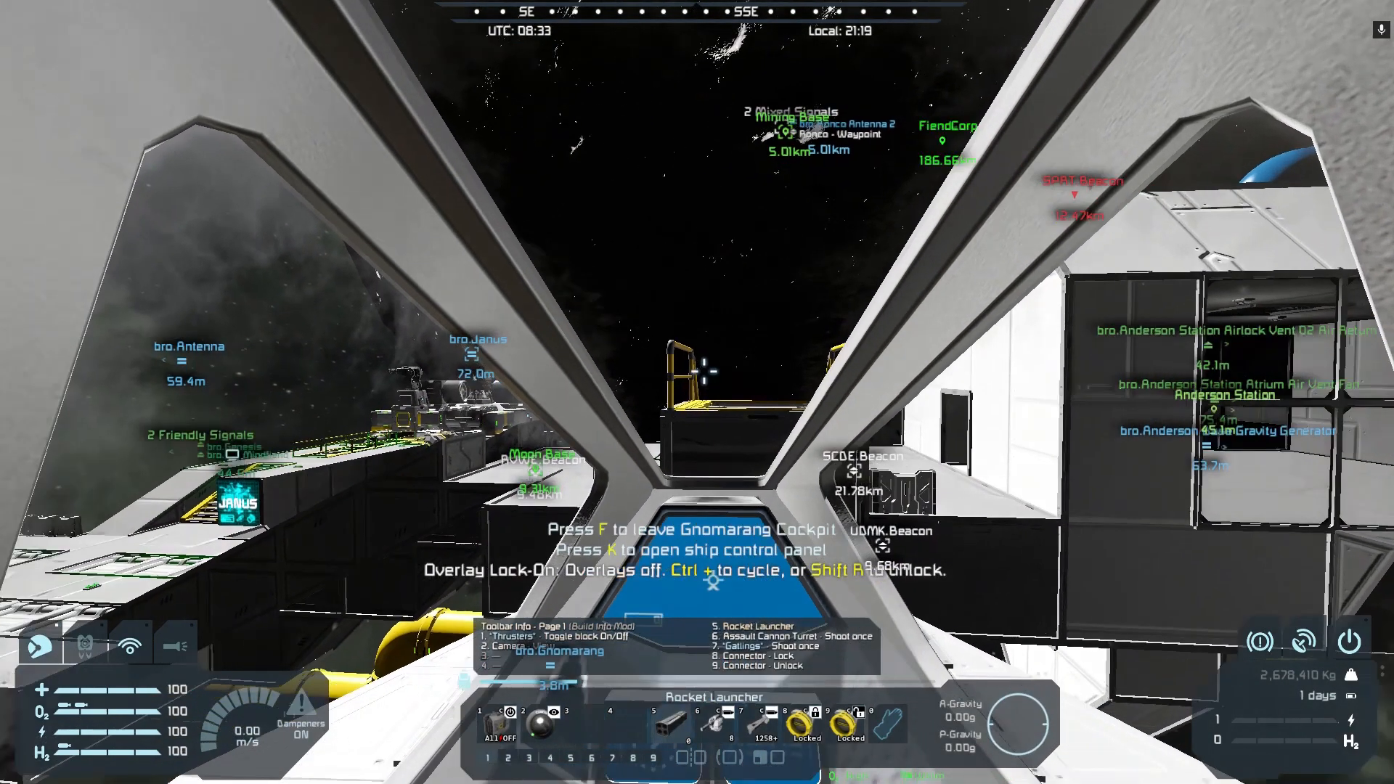
- Use F to leave the Gnomarang cockpit
key("f")
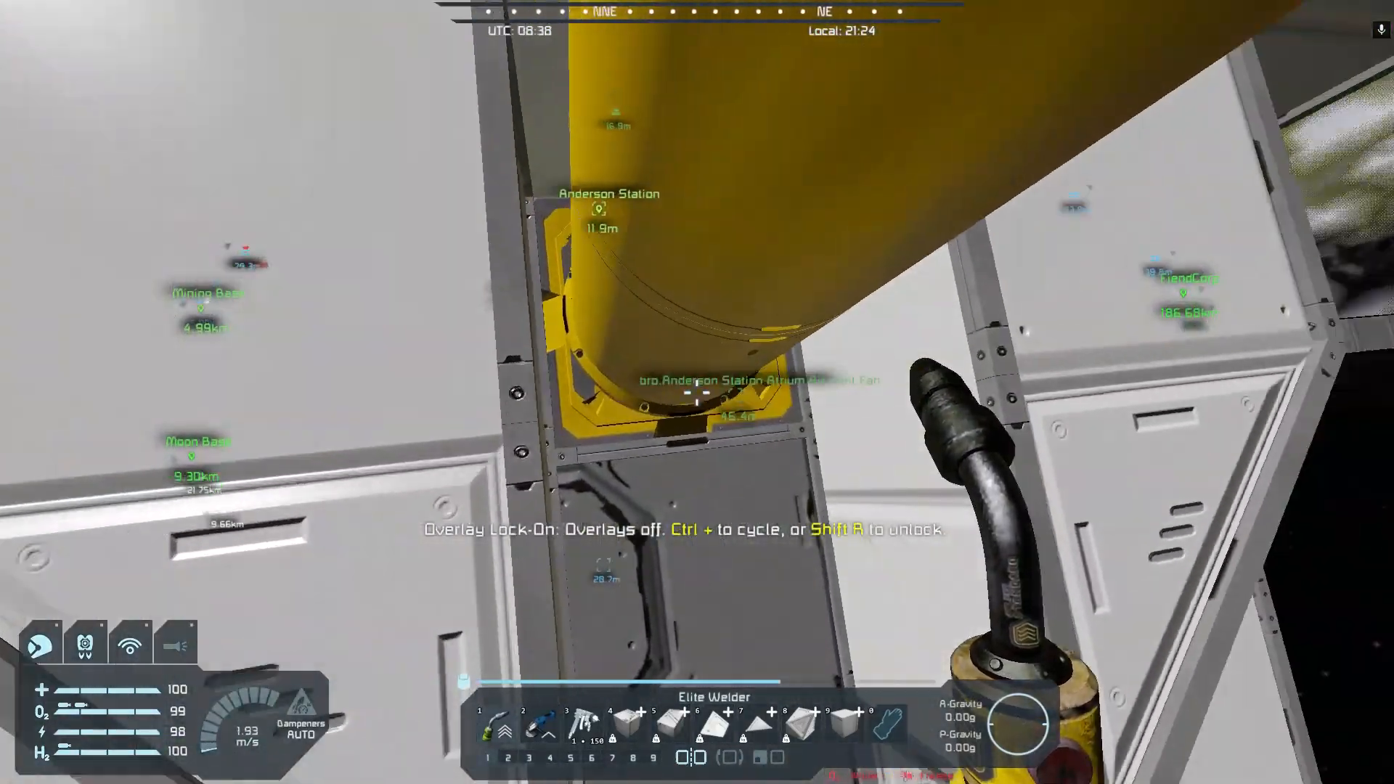
mouse_move(697, 392)
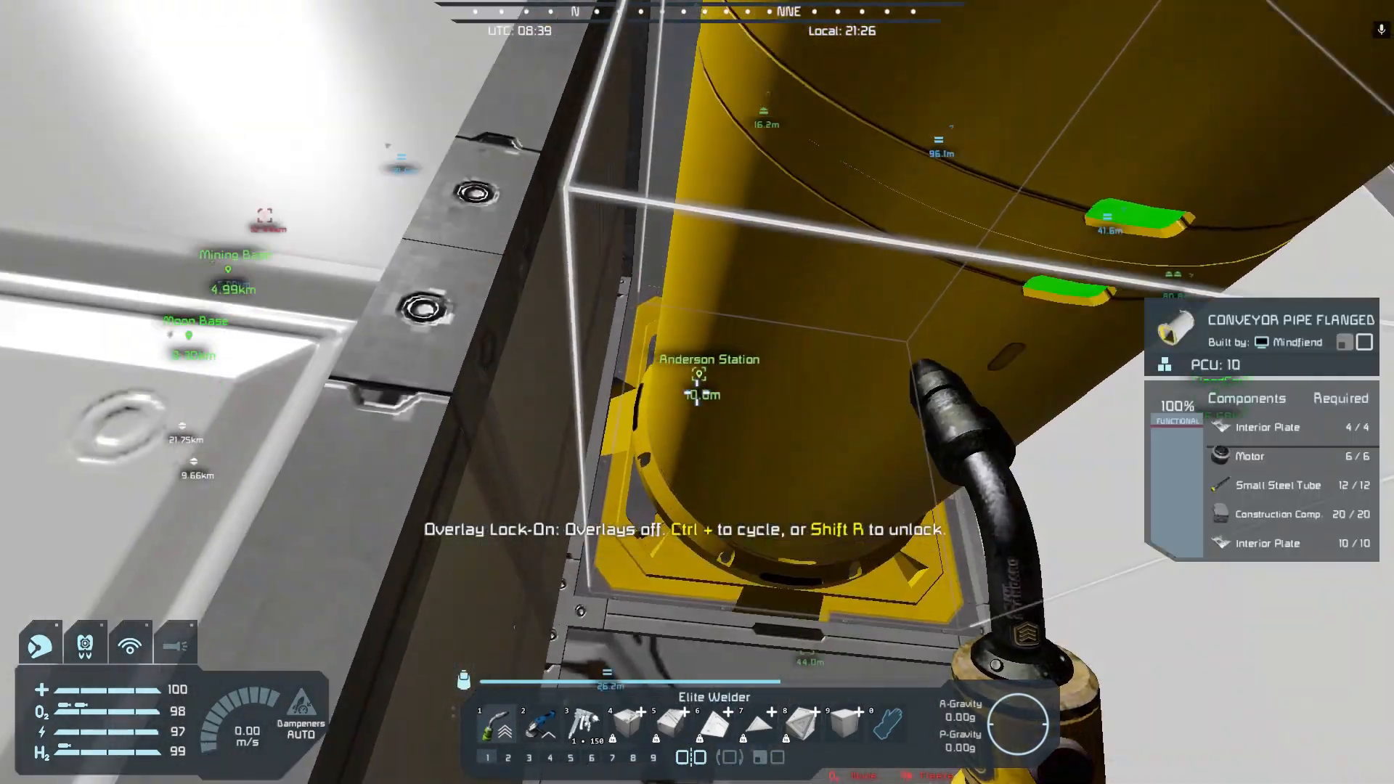
mouse_move(697, 392)
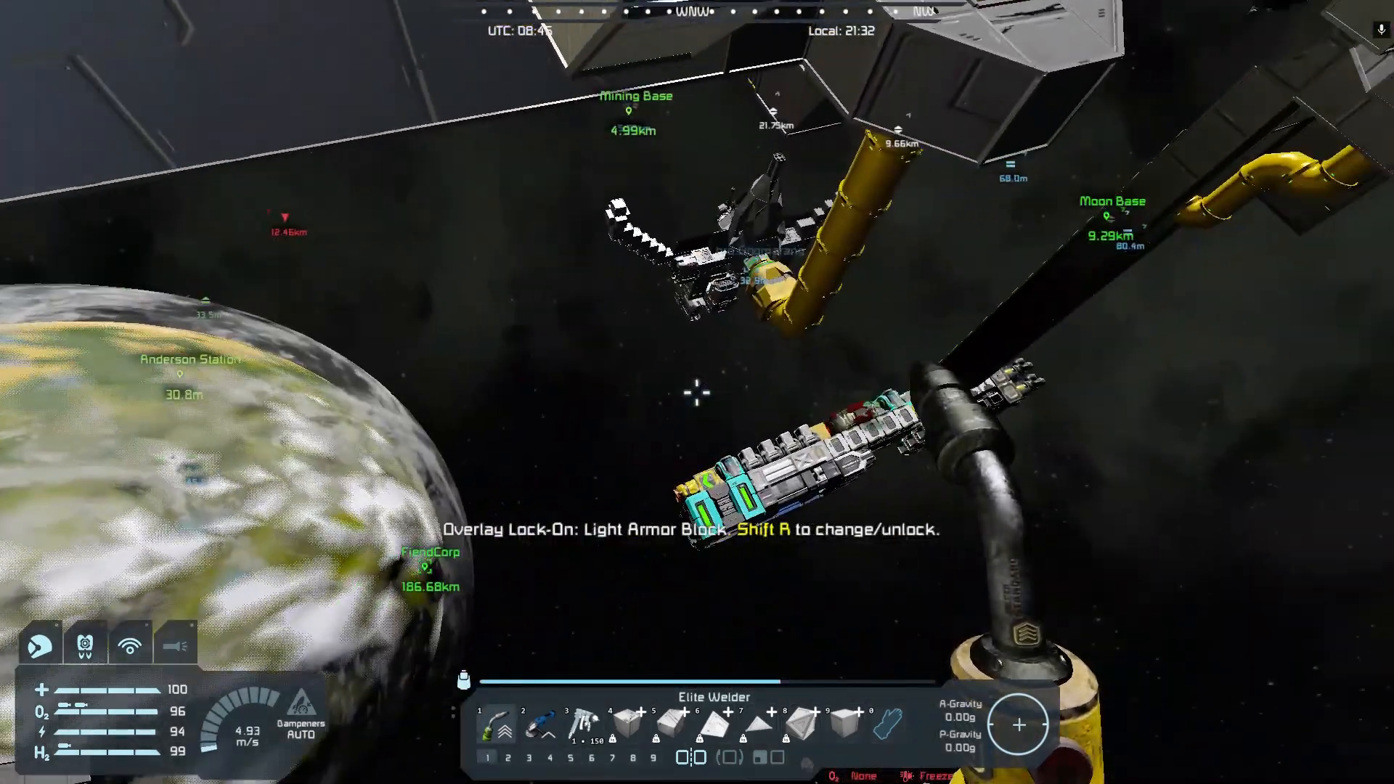
mouse_move(697, 393)
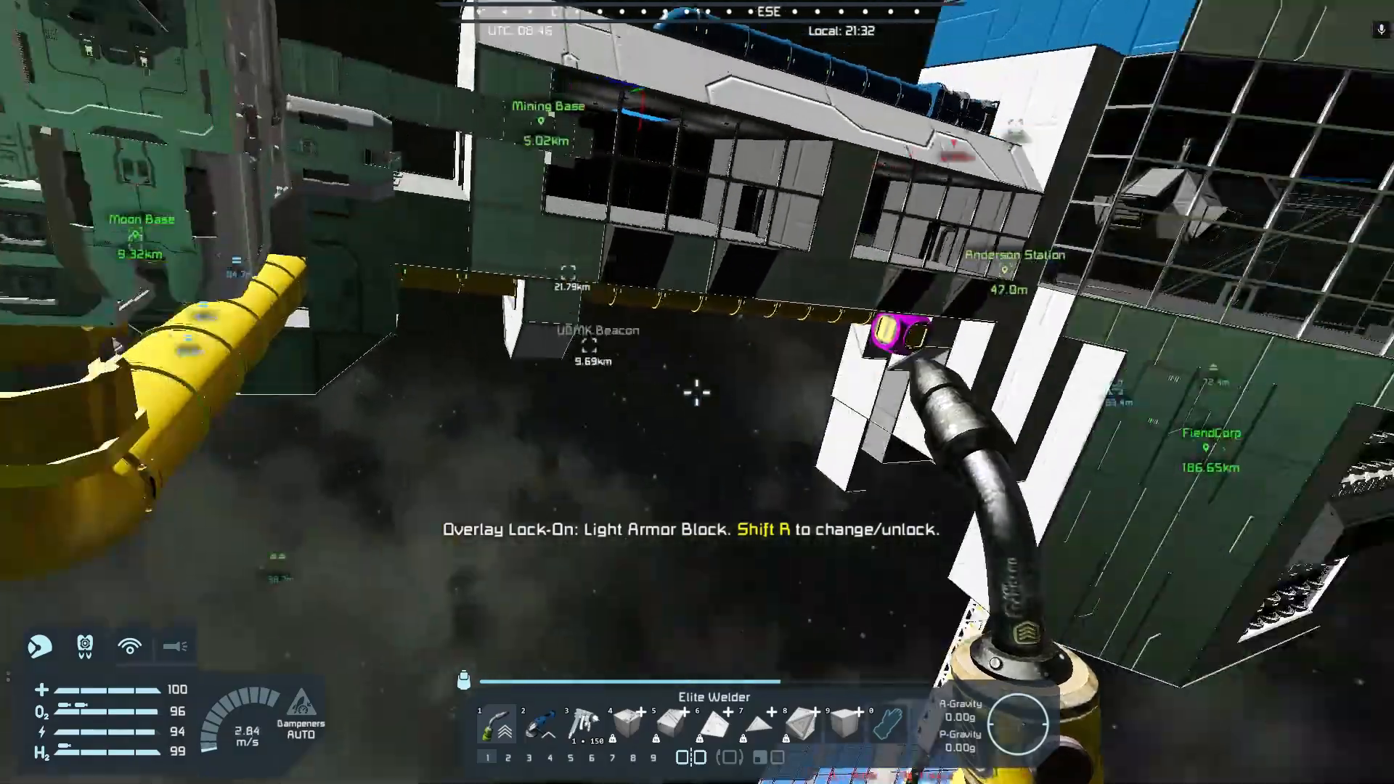
mouse_move(697, 391)
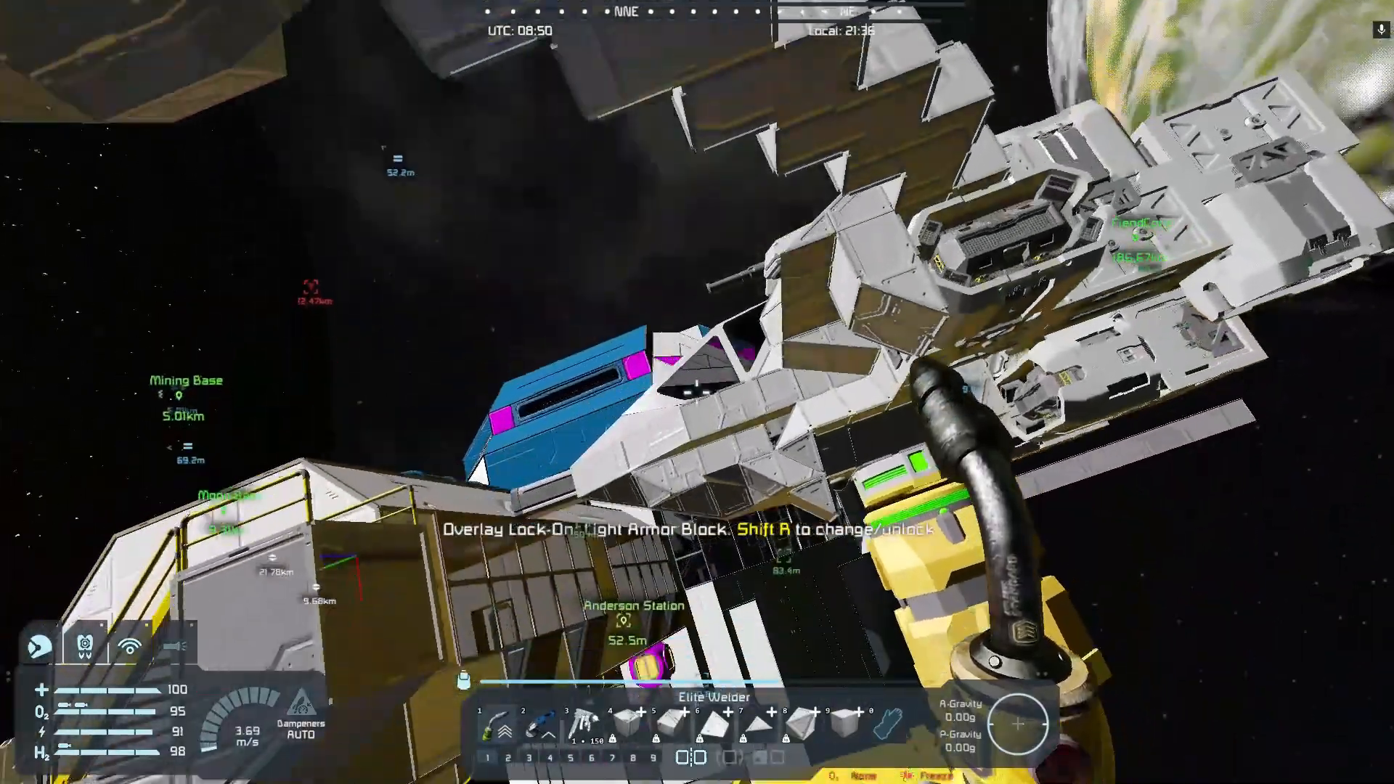
mouse_move(697, 392)
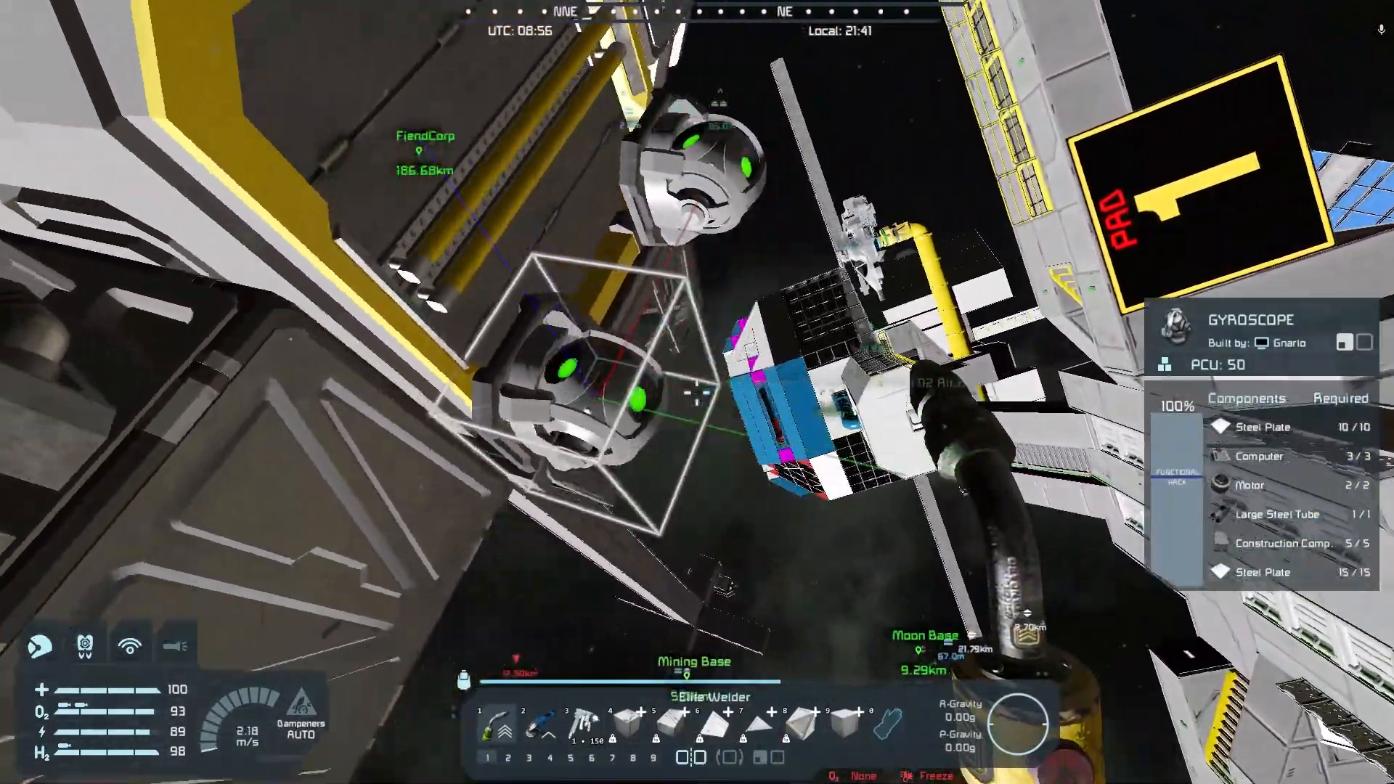
mouse_move(697, 392)
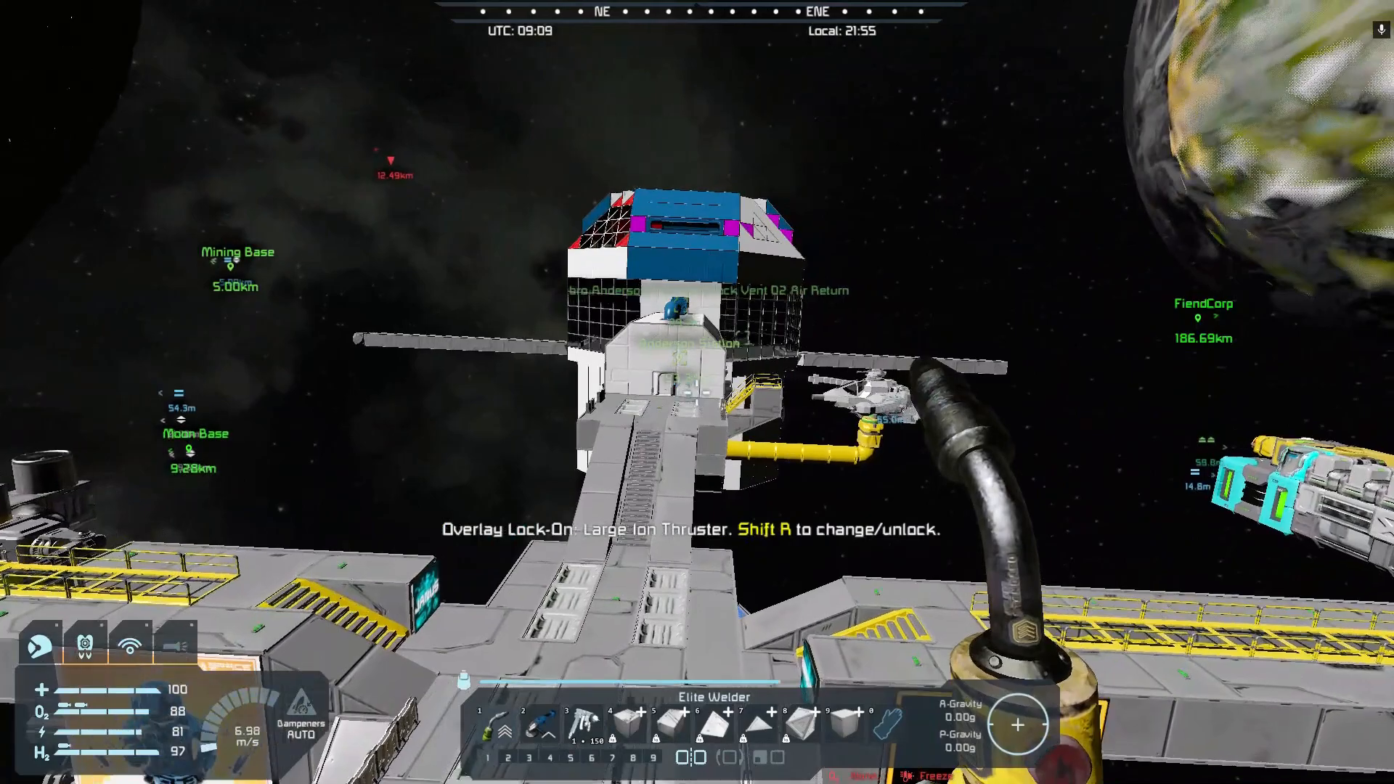
mouse_move(697, 392)
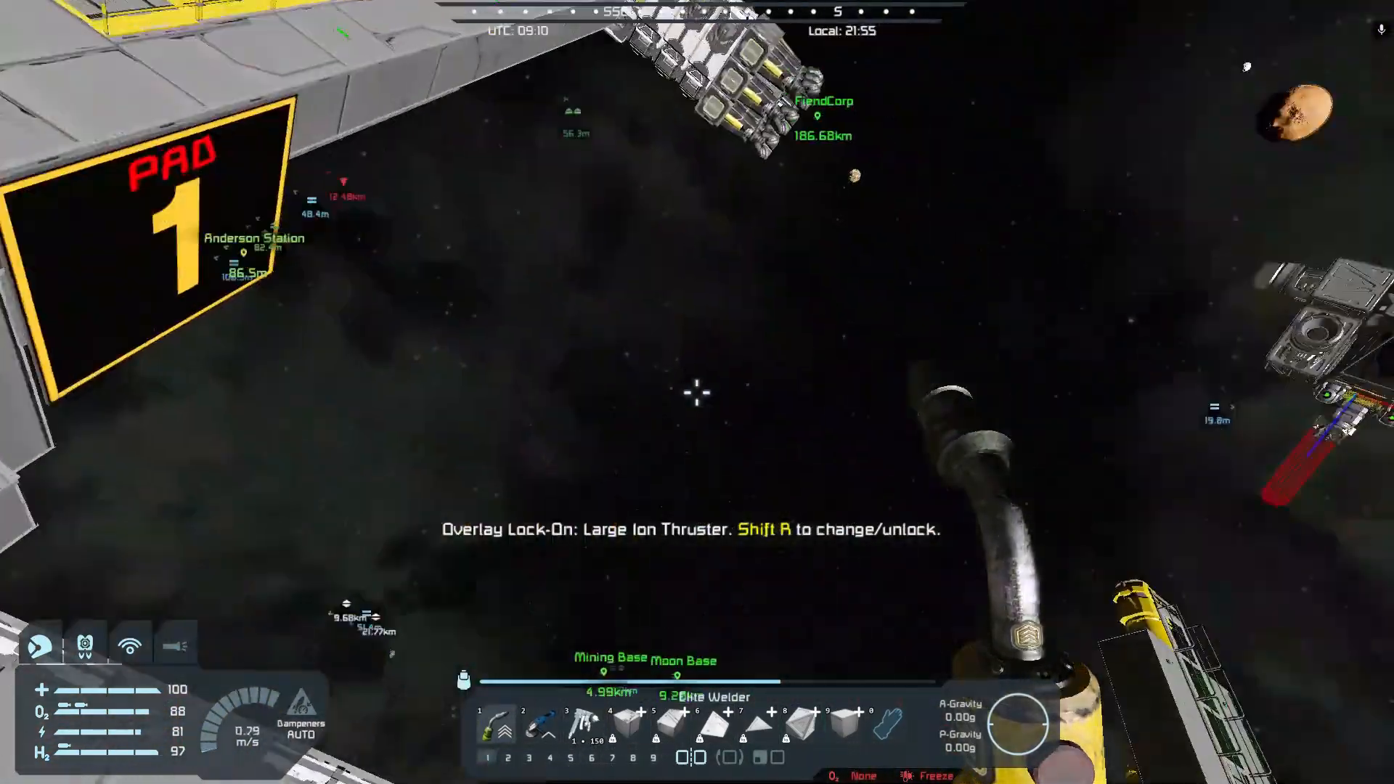